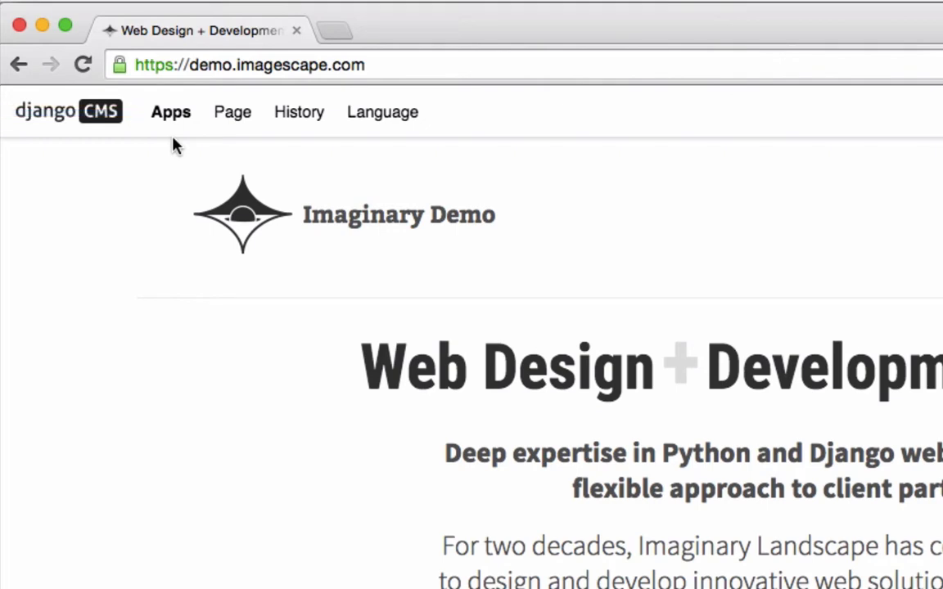
# Step: Open the site administration overview from the toolbar's Apps menu
pyautogui.click(170, 113)
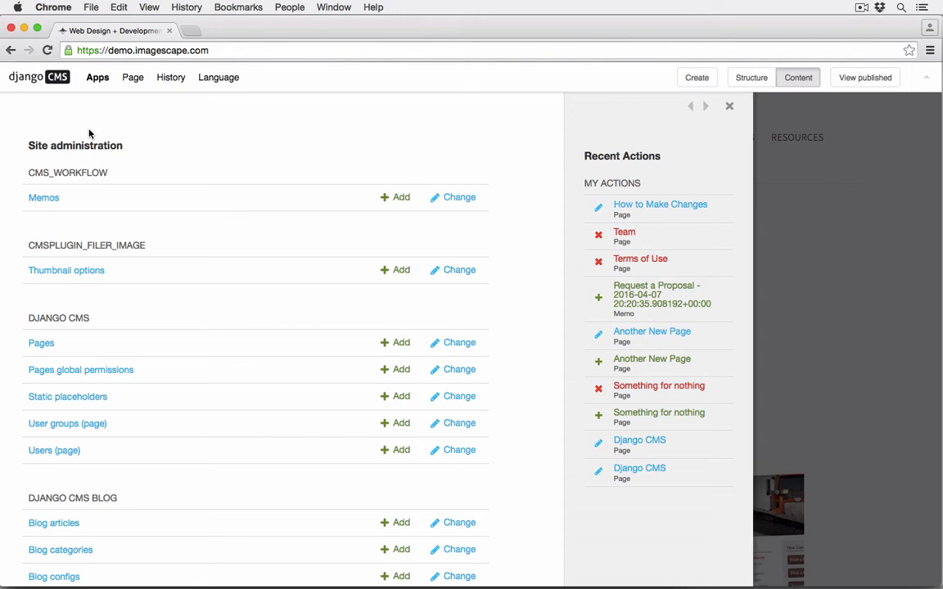
pyautogui.moveTo(442, 110)
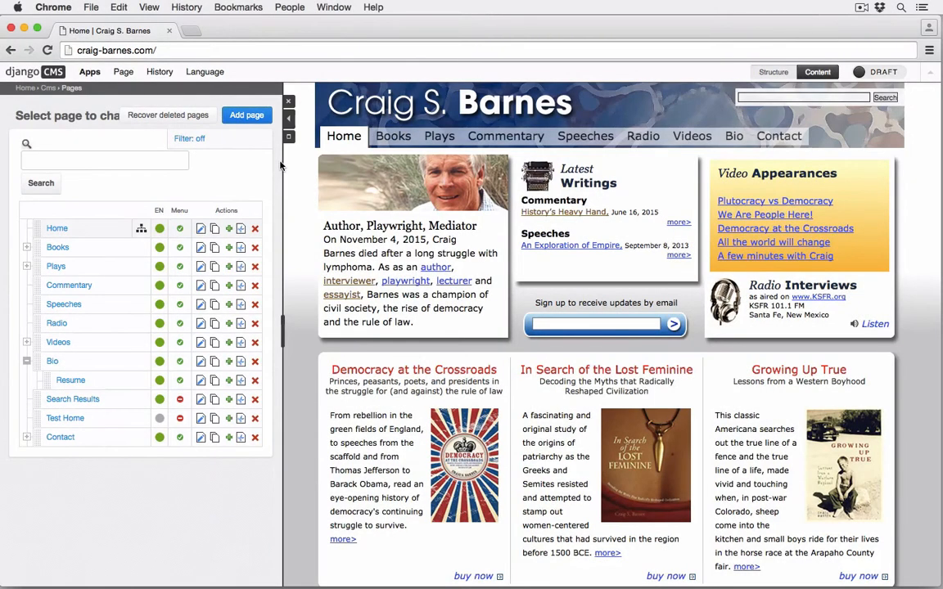
pyautogui.moveTo(281, 142)
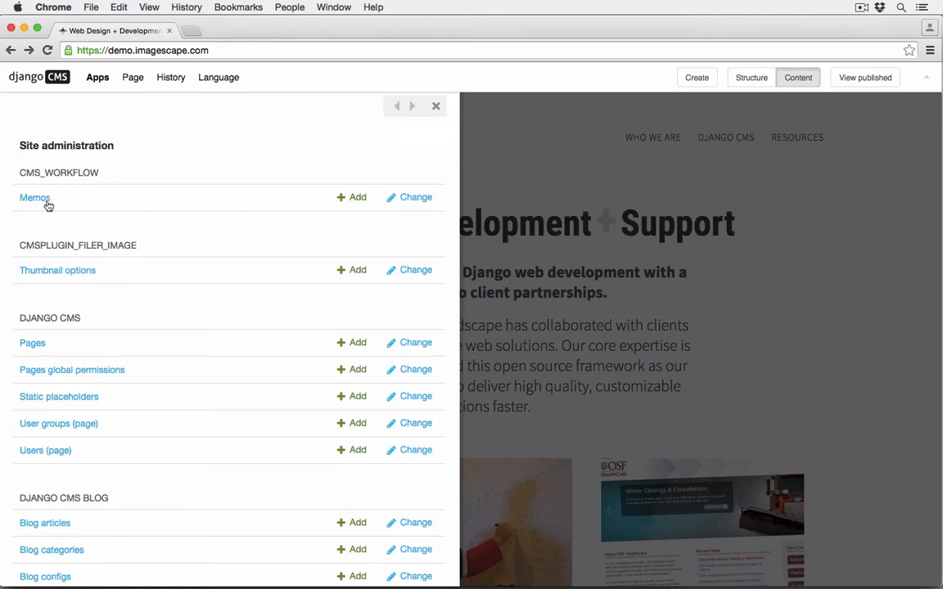
# Step: View the Memos list, go back to the overview, then dismiss the administration panel
pyautogui.click(35, 197)
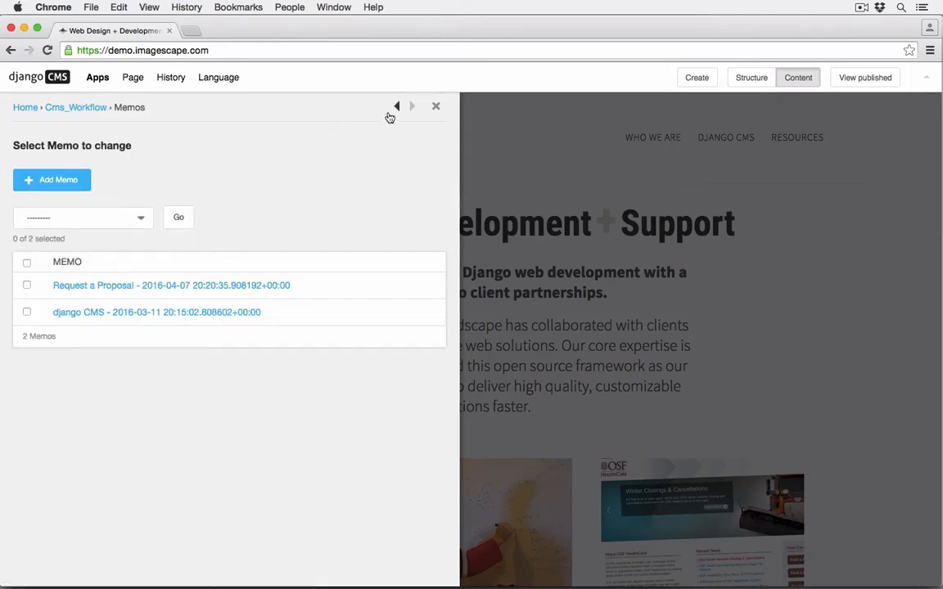
pyautogui.click(397, 106)
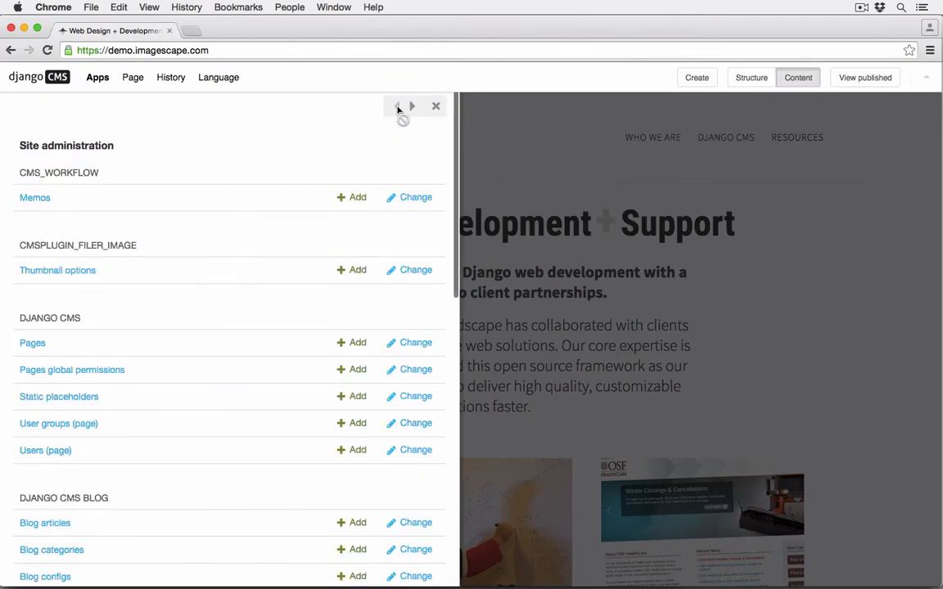
pyautogui.moveTo(407, 120)
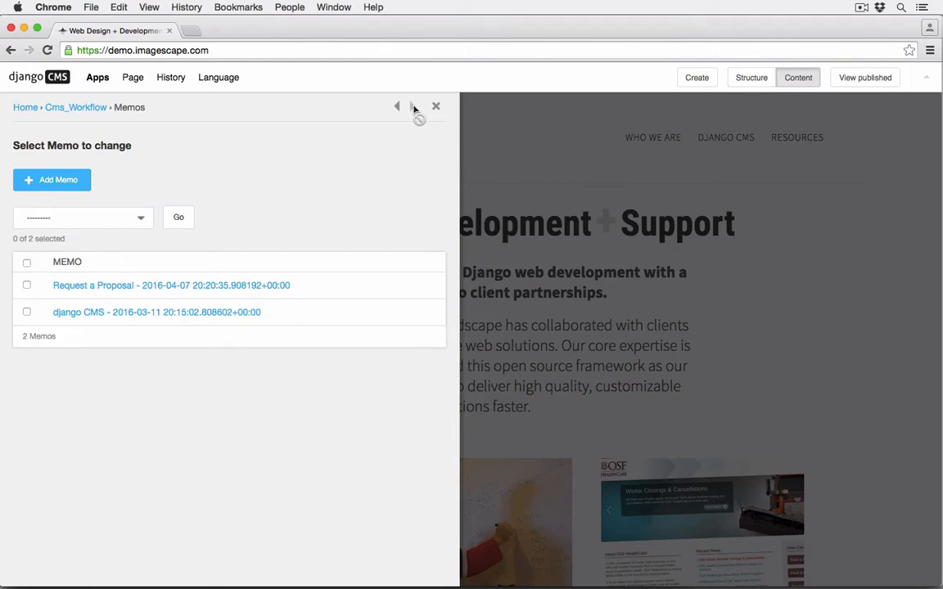
pyautogui.moveTo(437, 120)
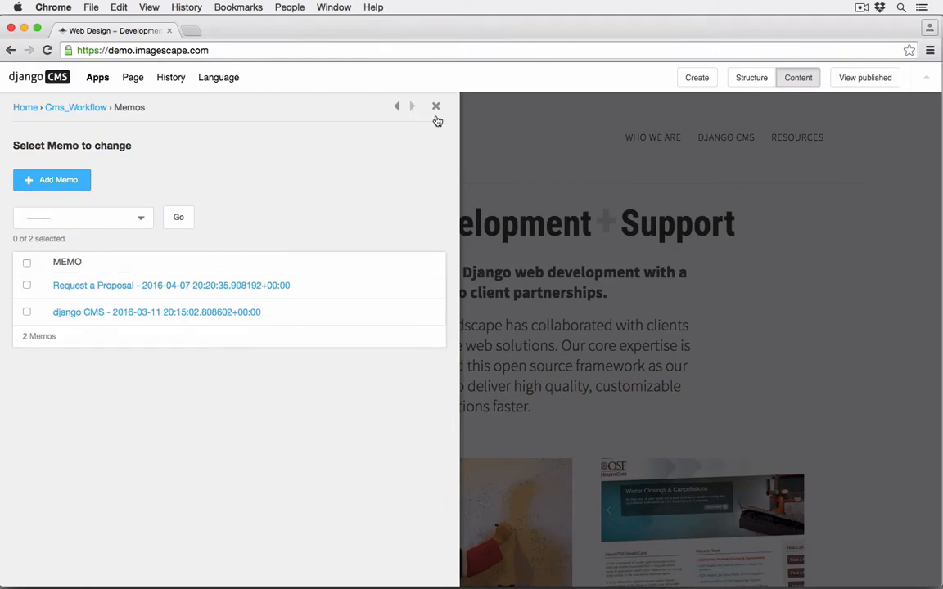
pyautogui.moveTo(409, 119)
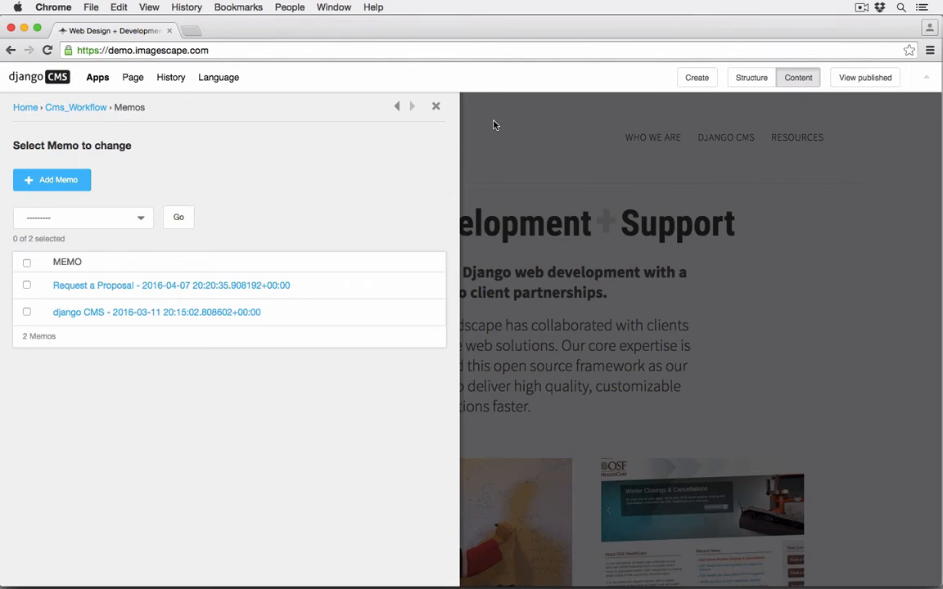
pyautogui.click(497, 128)
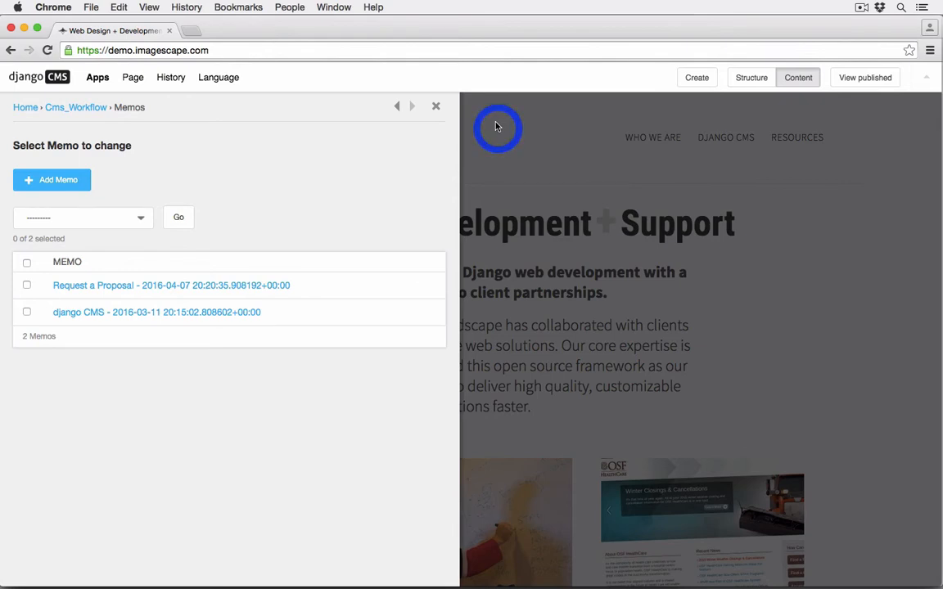
pyautogui.click(435, 106)
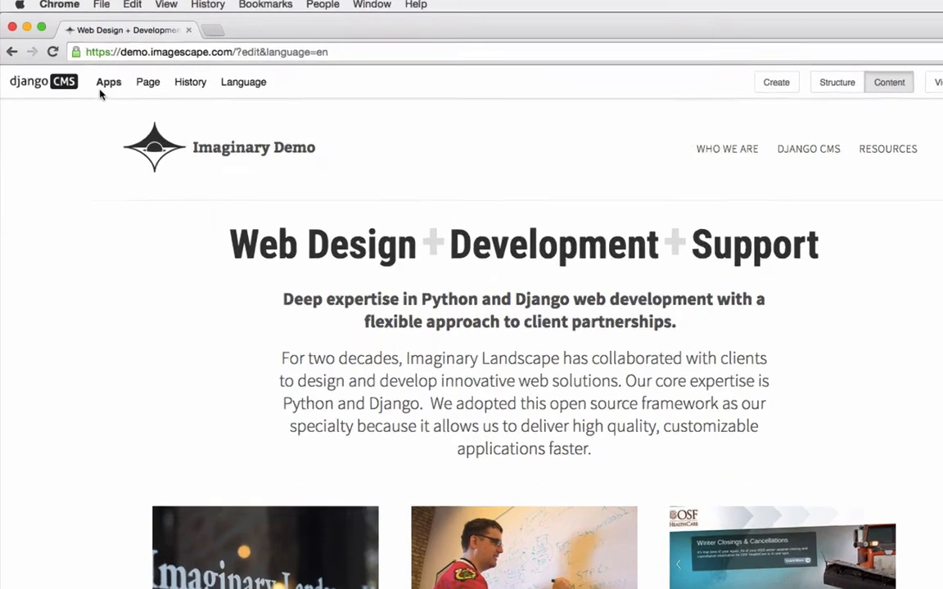
# Step: Open the Pages tree via Apps > Pages
pyautogui.click(108, 82)
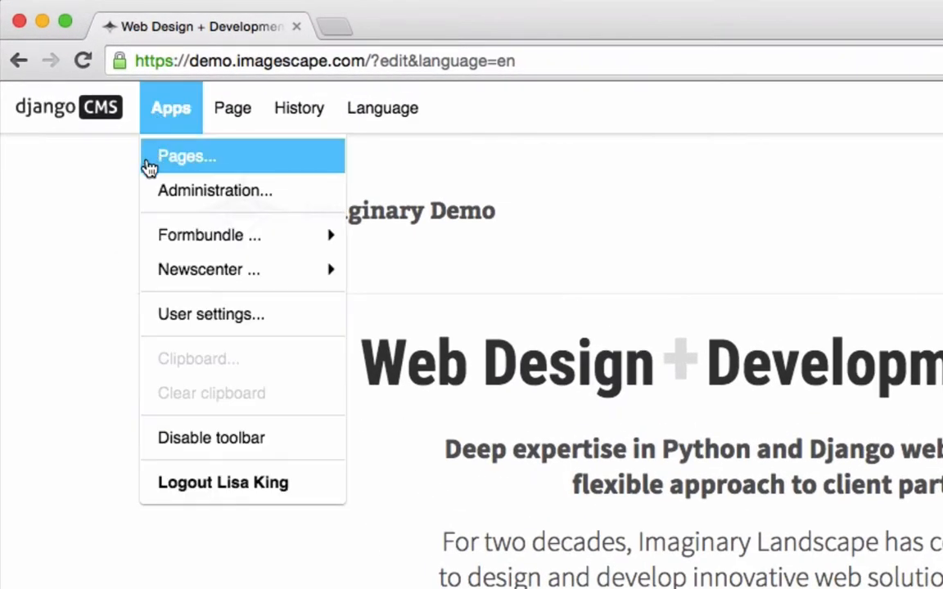
pyautogui.click(186, 156)
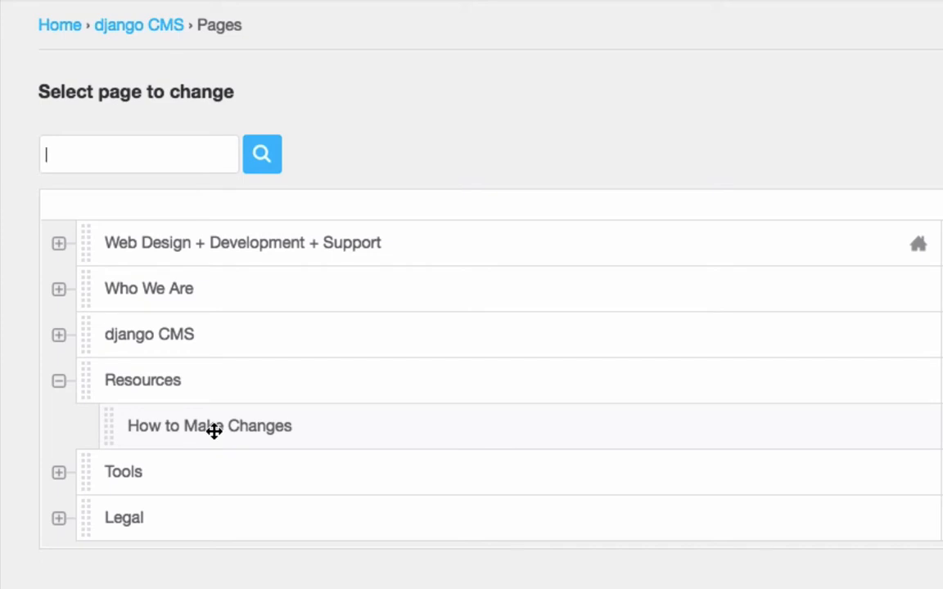
pyautogui.moveTo(209, 425)
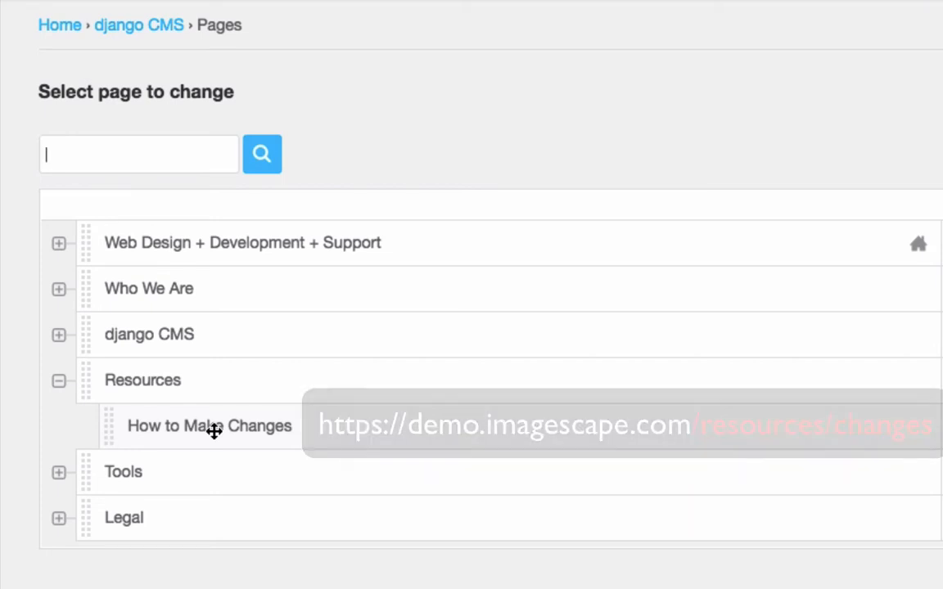
pyautogui.moveTo(203, 431)
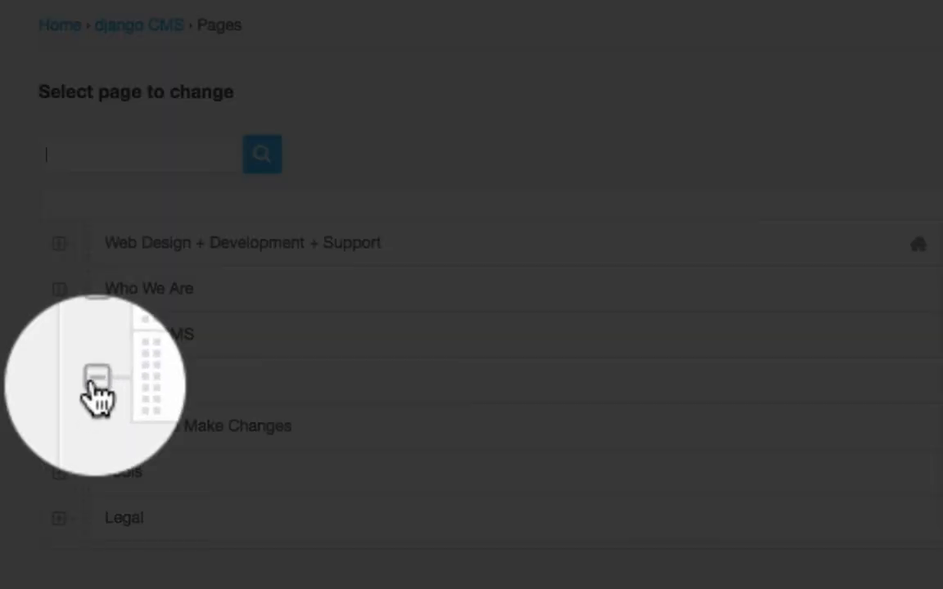
# Step: Expand and then collapse the child pages under Resources
pyautogui.click(59, 380)
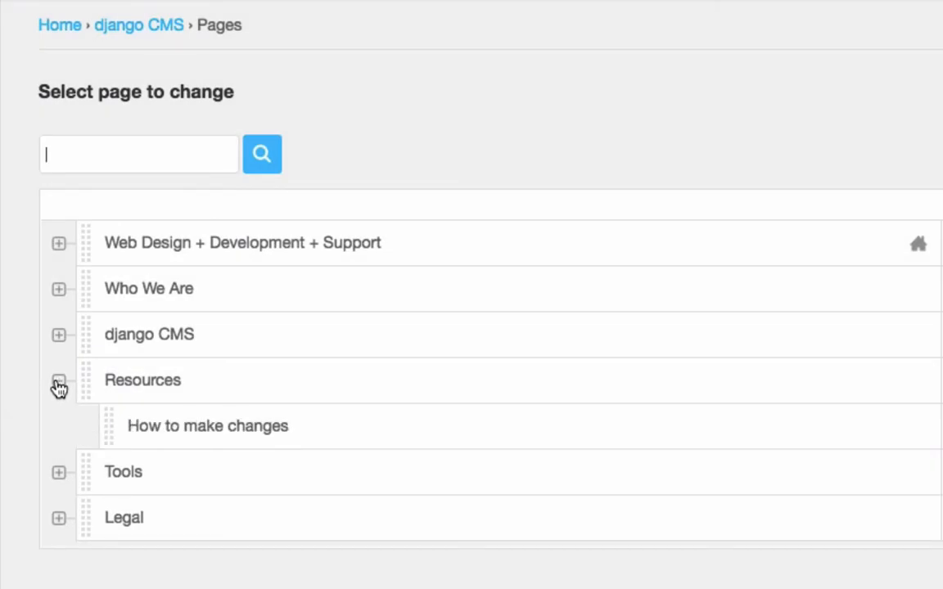
pyautogui.click(58, 380)
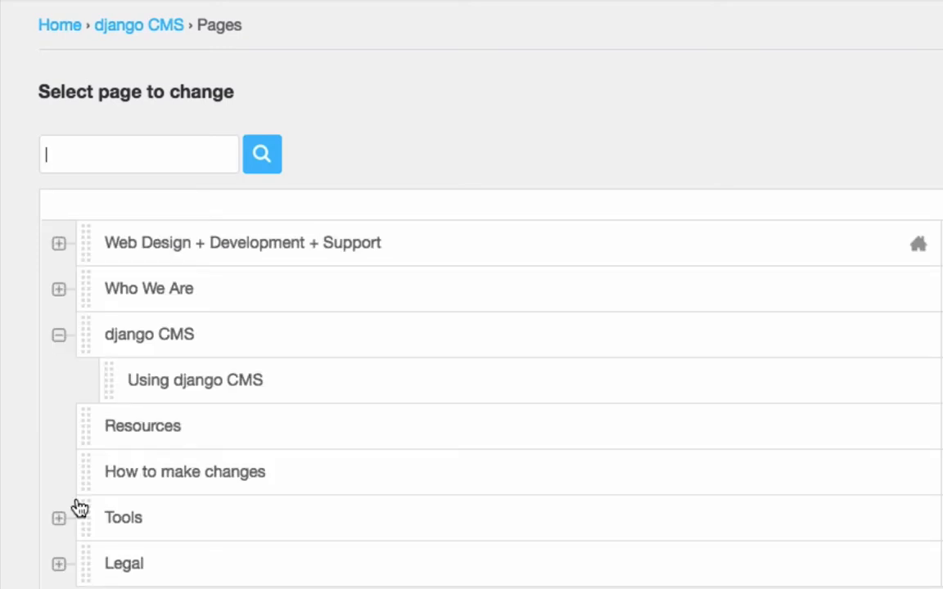
pyautogui.moveTo(75, 514)
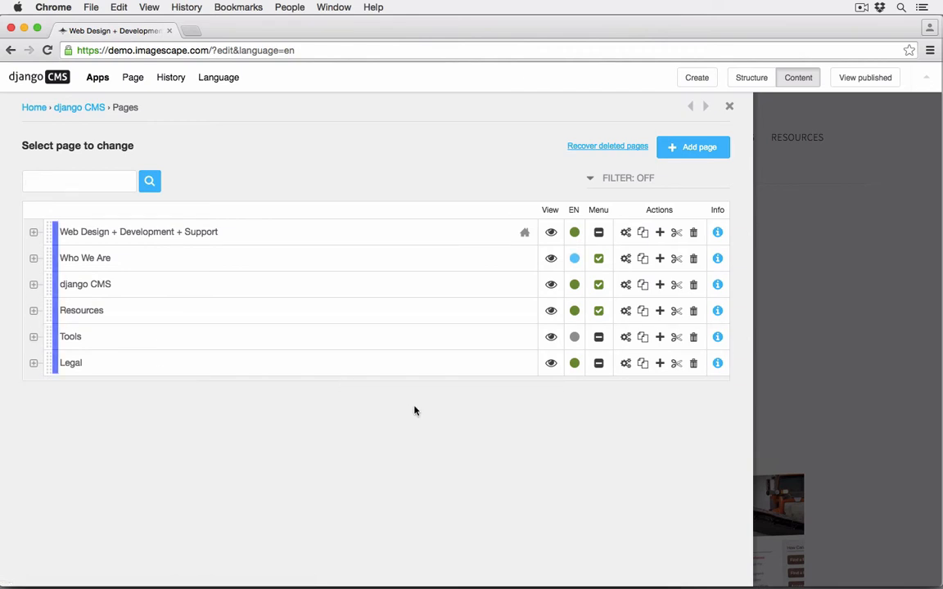
pyautogui.moveTo(414, 399)
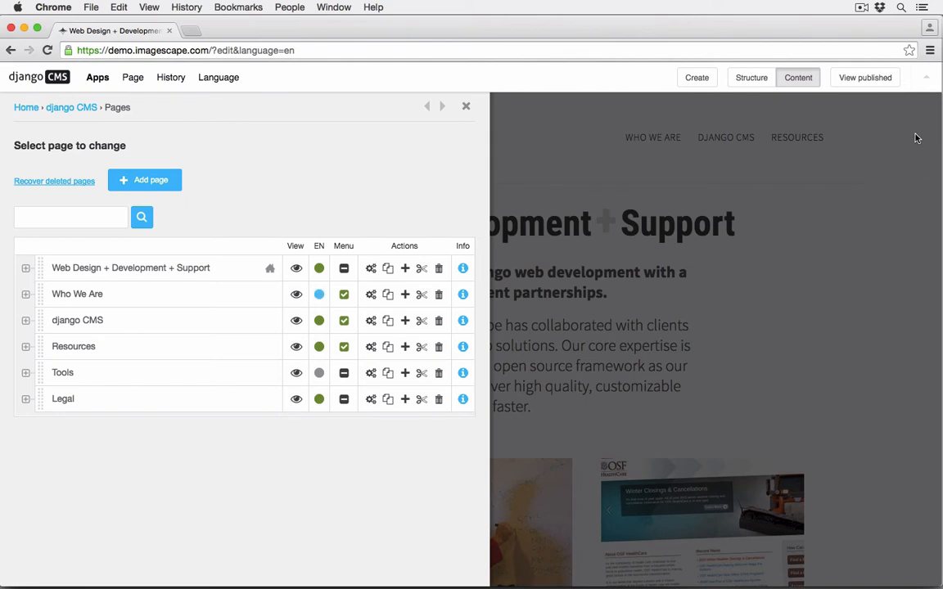
pyautogui.moveTo(46, 354)
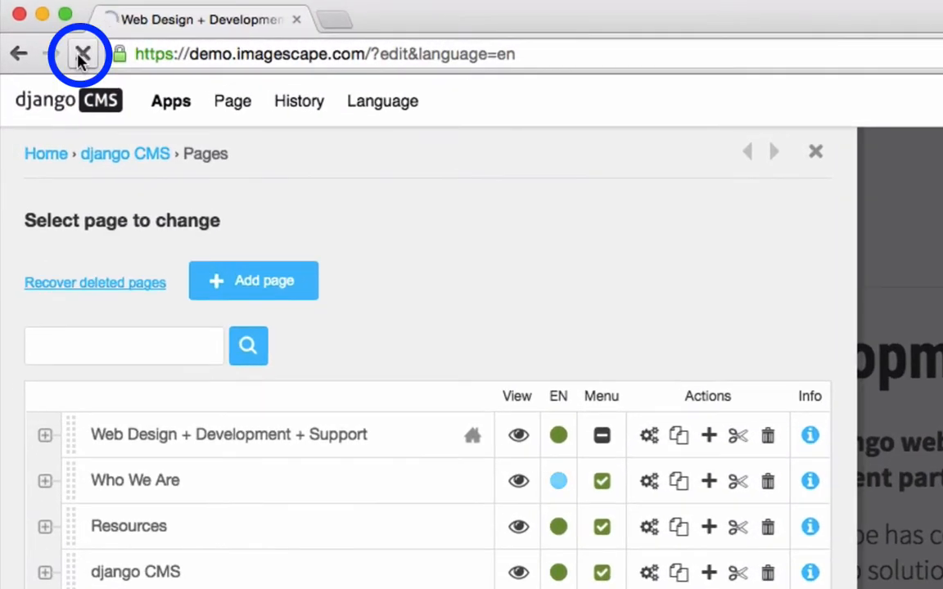
# Step: Reload the site so the menu shows Resources before django CMS
pyautogui.click(82, 53)
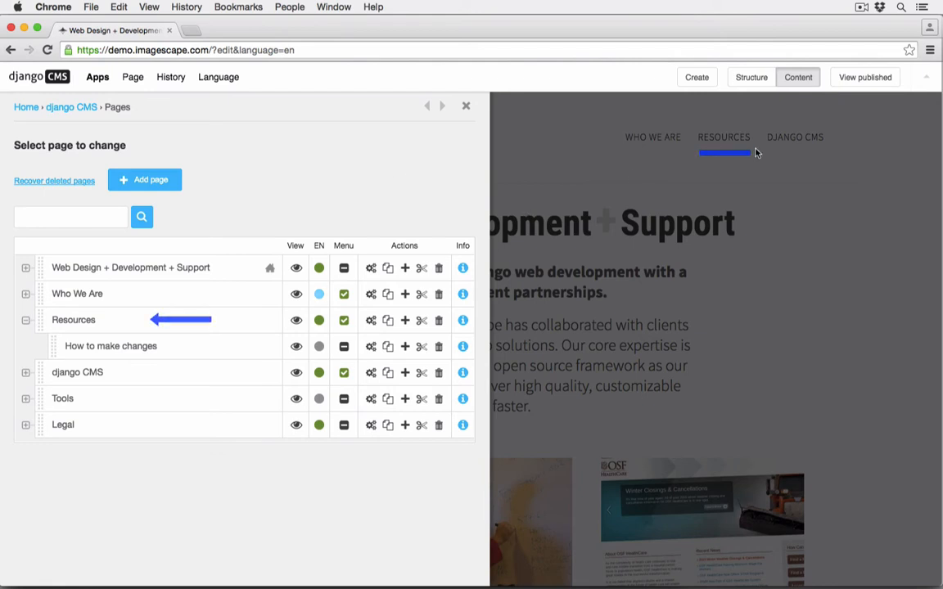
pyautogui.moveTo(756, 153)
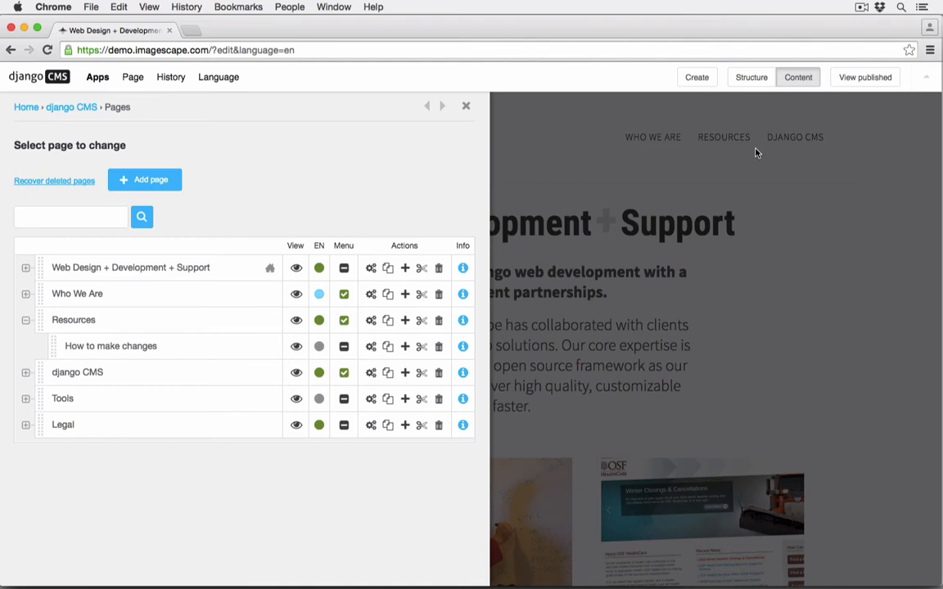
pyautogui.click(70, 217)
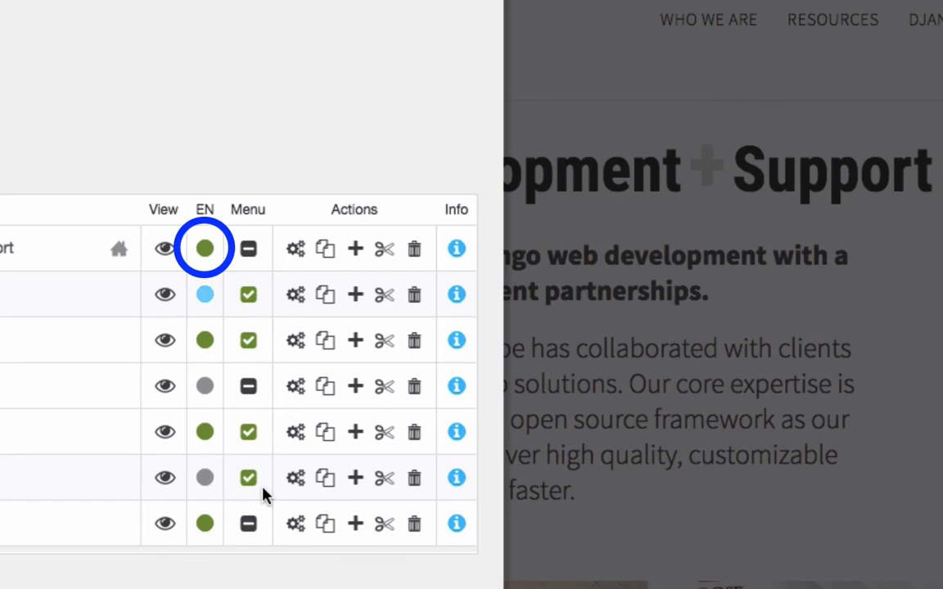
pyautogui.click(205, 294)
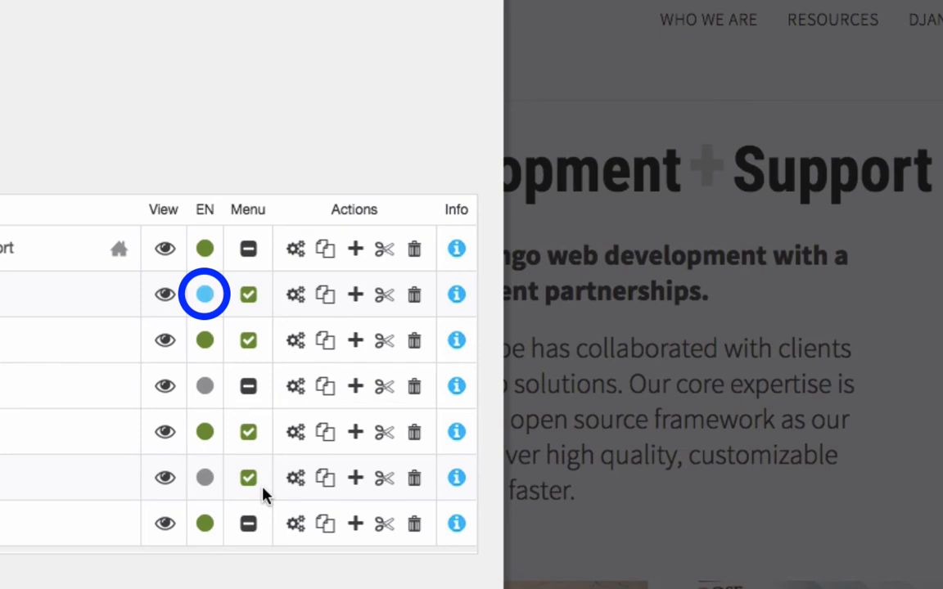
pyautogui.click(205, 386)
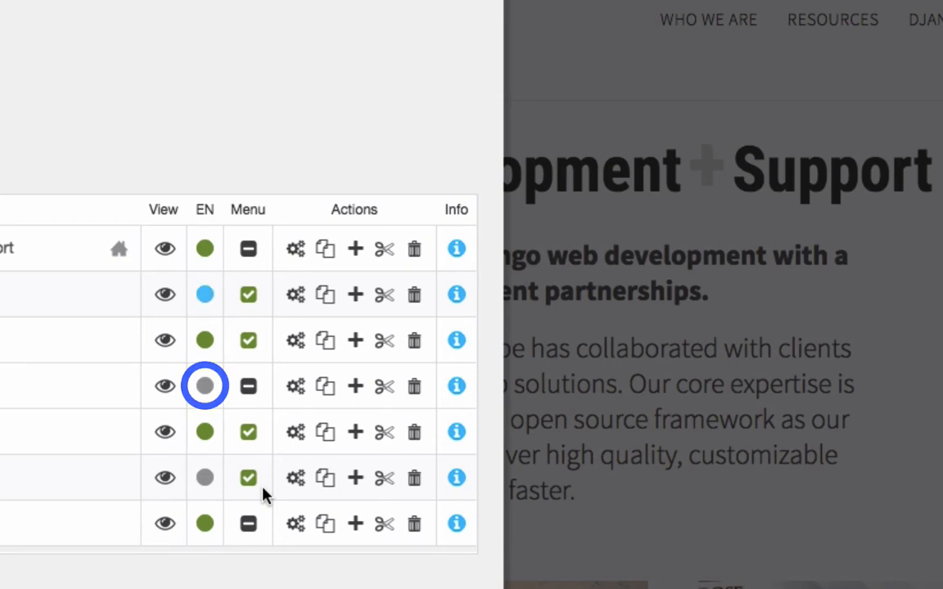
pyautogui.click(205, 385)
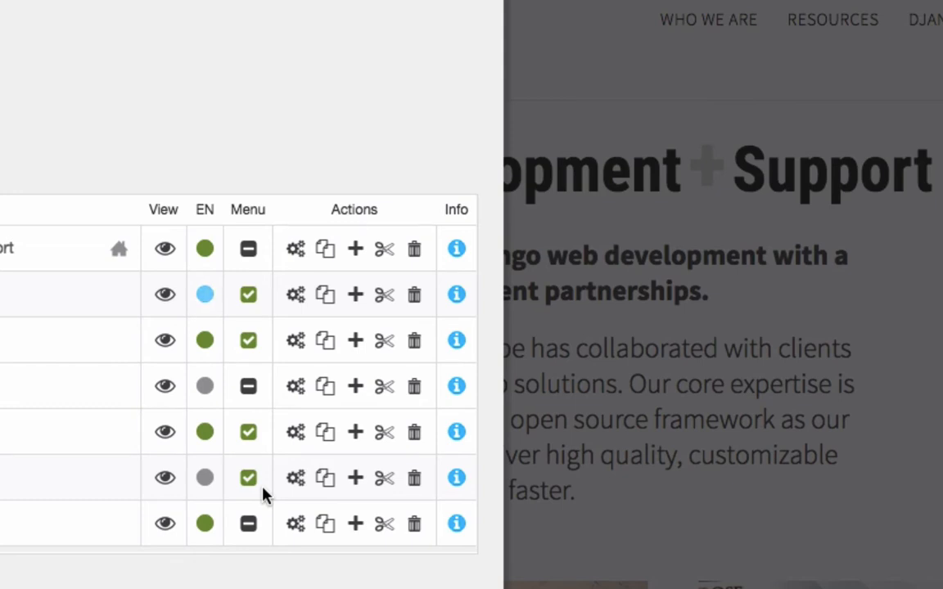
pyautogui.click(205, 478)
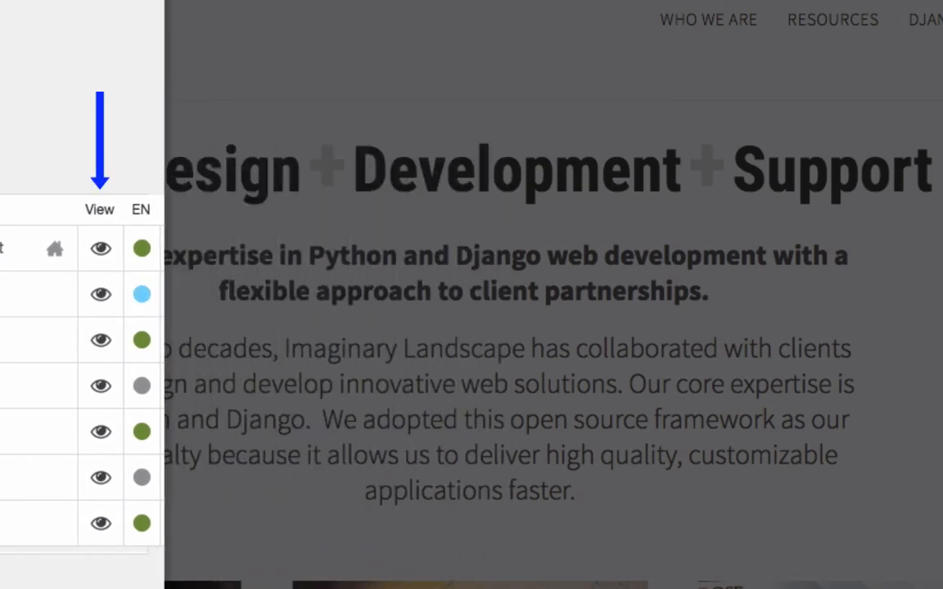
pyautogui.moveTo(90, 458)
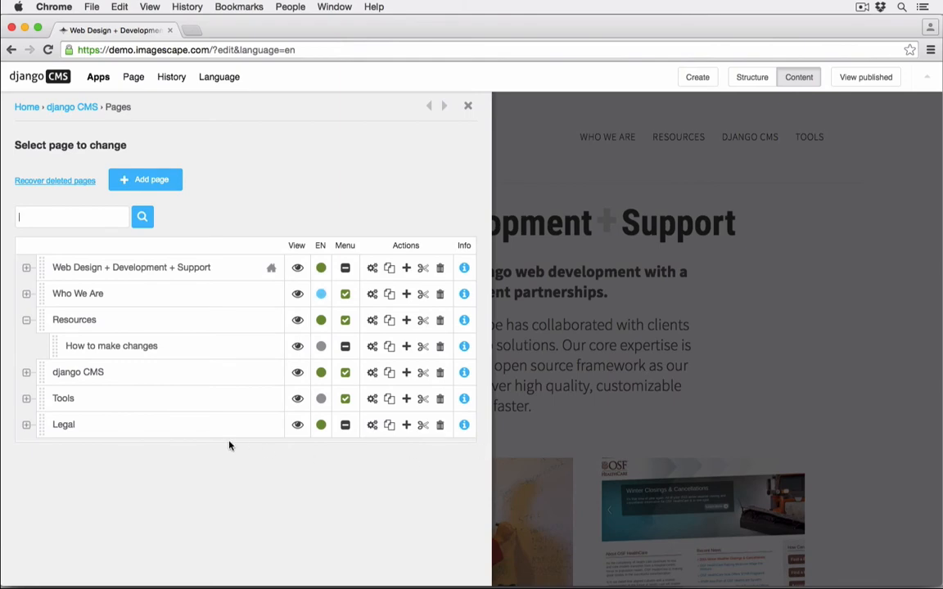
pyautogui.moveTo(196, 327)
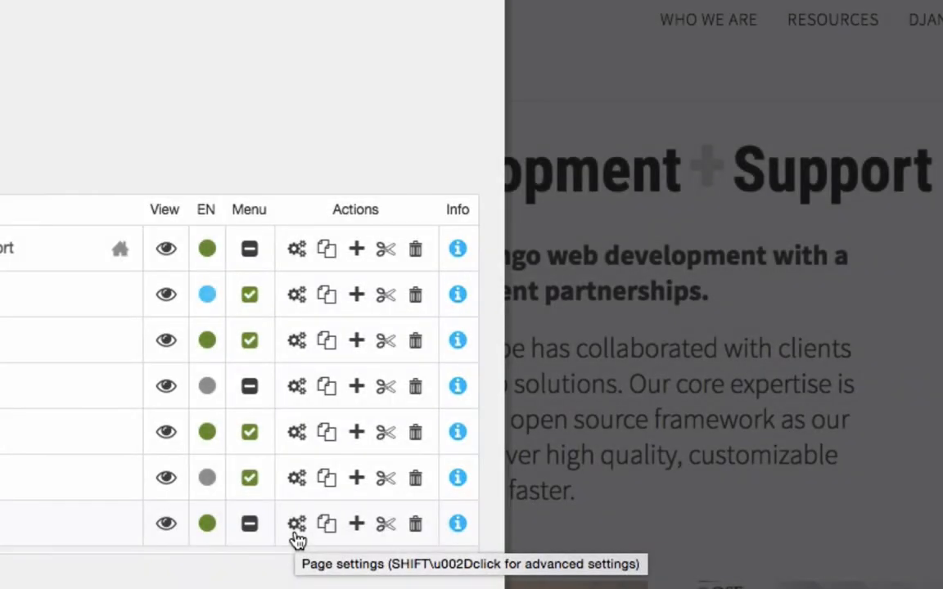
pyautogui.click(296, 524)
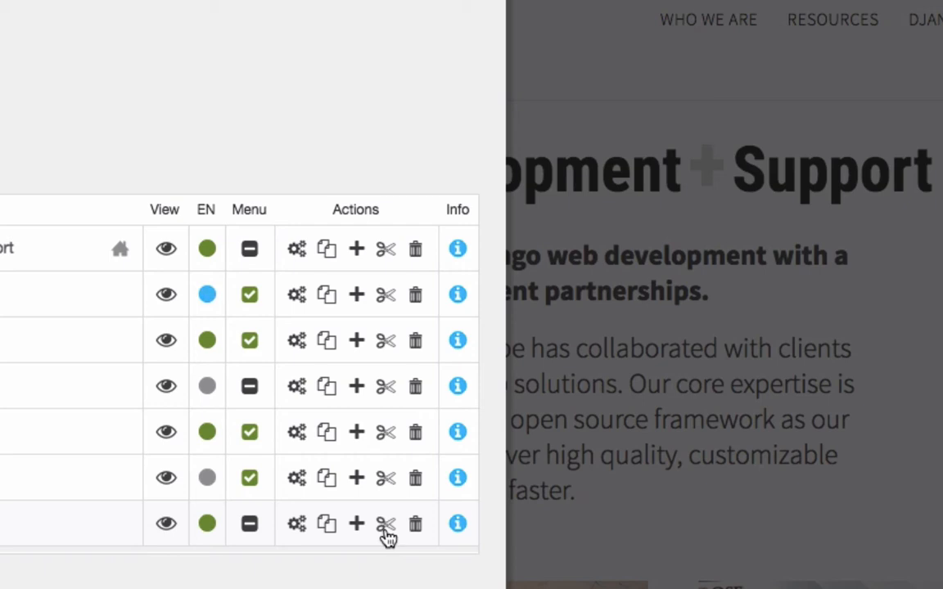
pyautogui.click(386, 524)
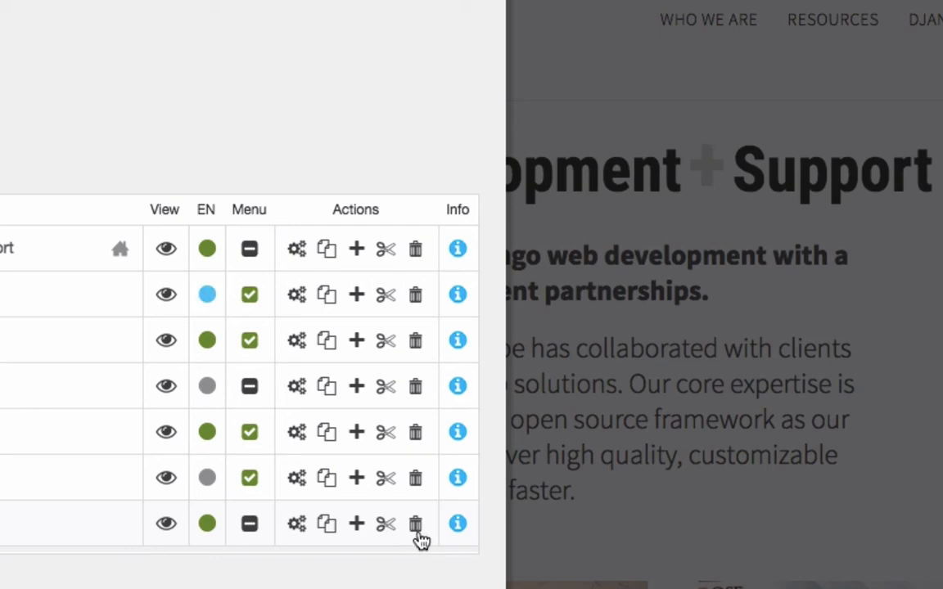
pyautogui.moveTo(417, 524)
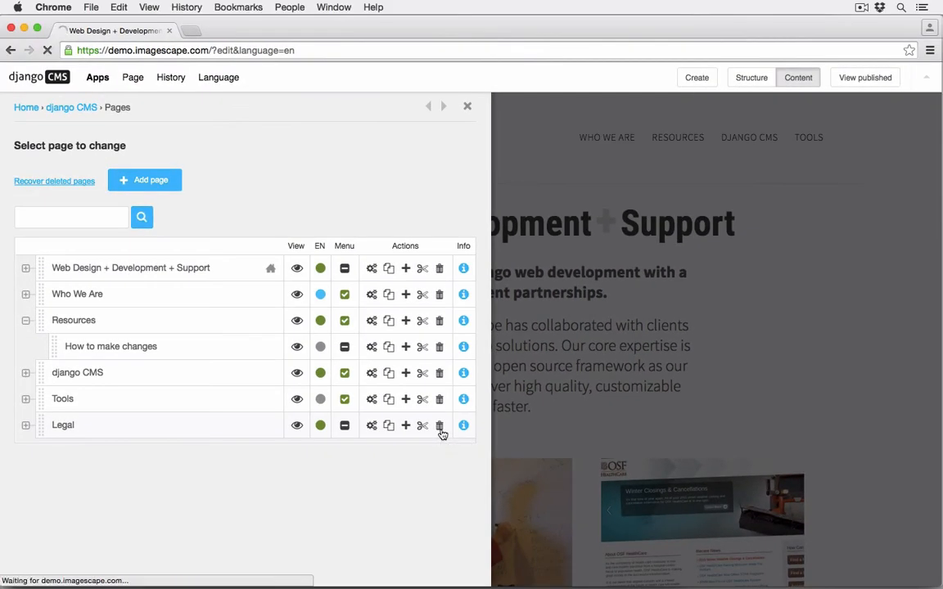
pyautogui.click(440, 425)
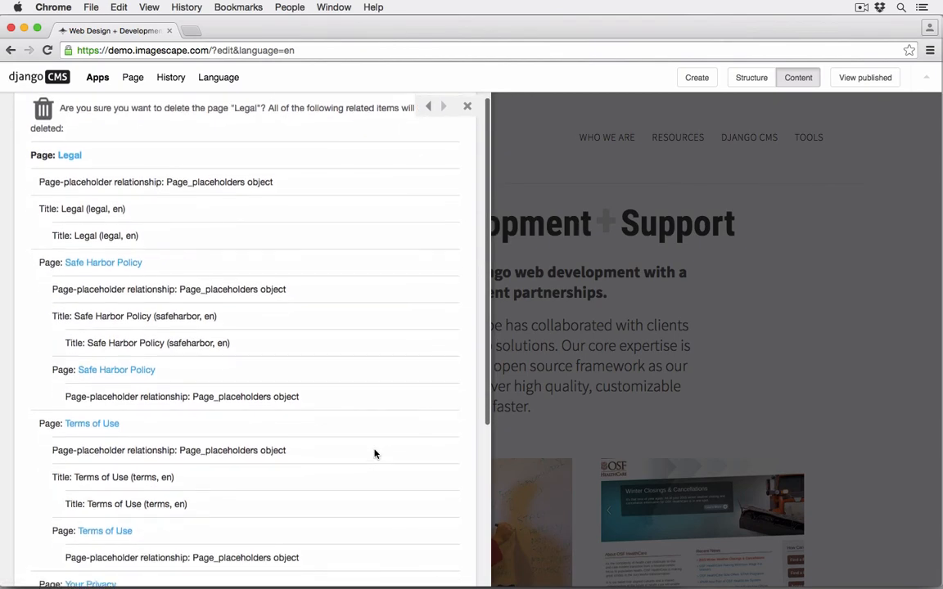
pyautogui.scroll(-3)
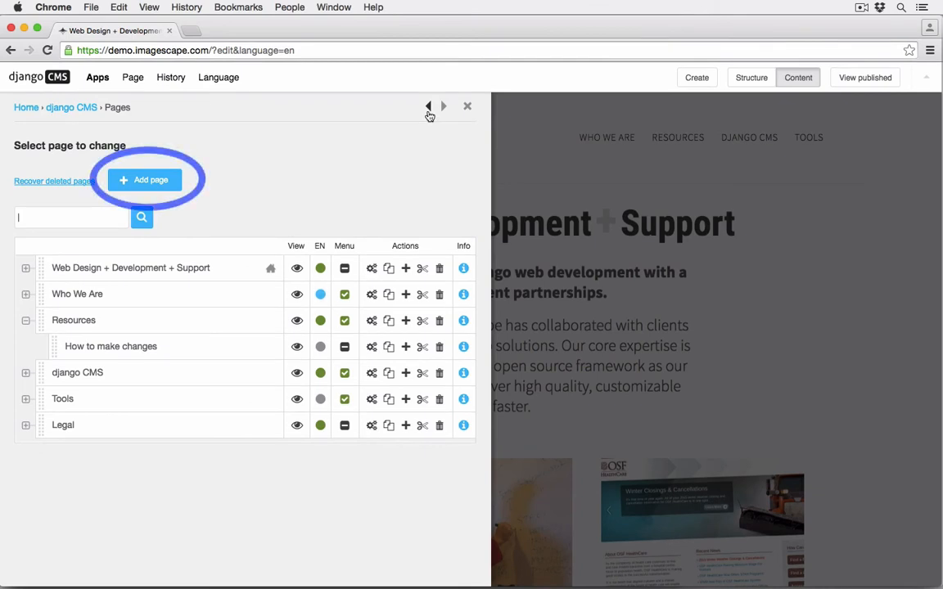
pyautogui.moveTo(246, 185)
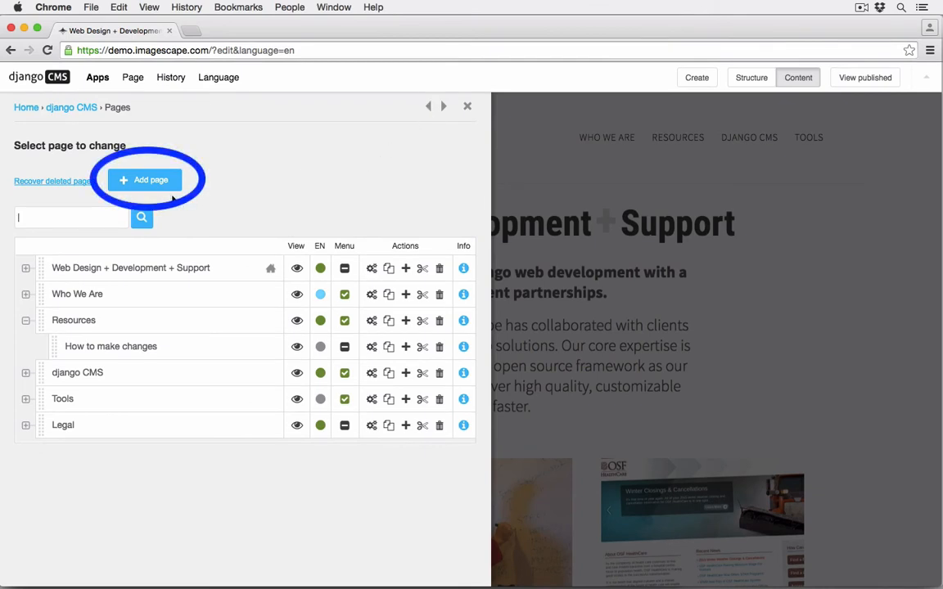
# Step: Add a page titled 'New' and save it
pyautogui.click(144, 179)
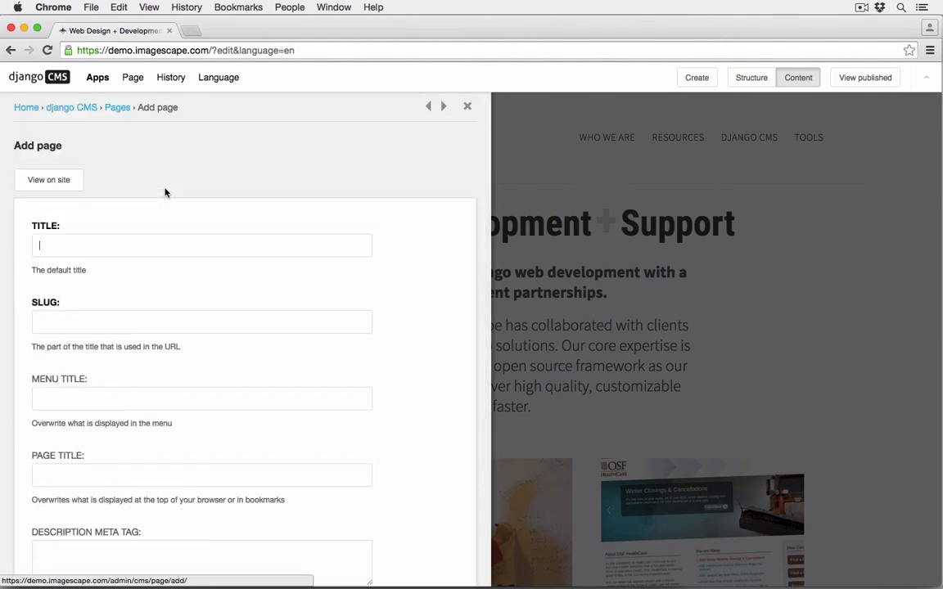
pyautogui.write('New')
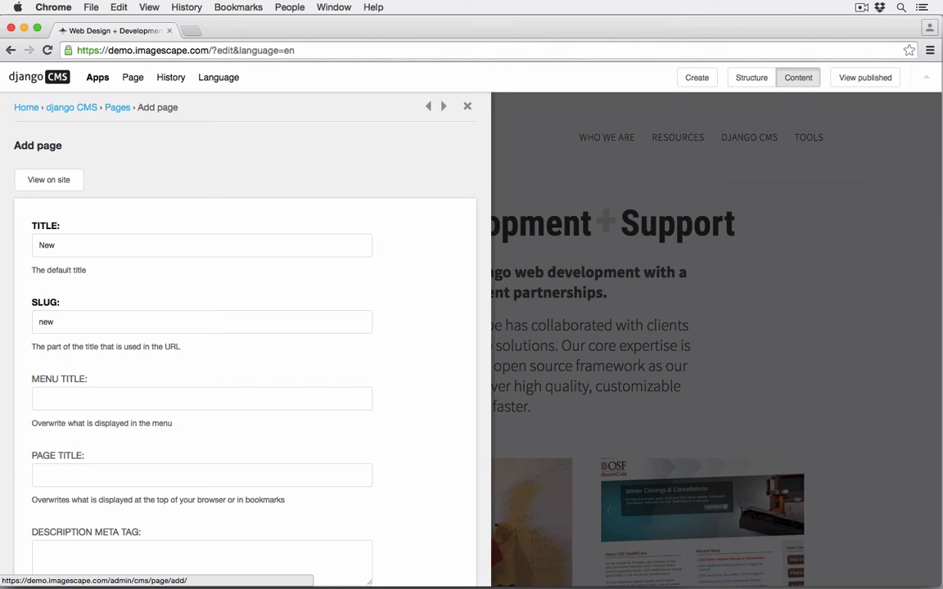
pyautogui.scroll(-3)
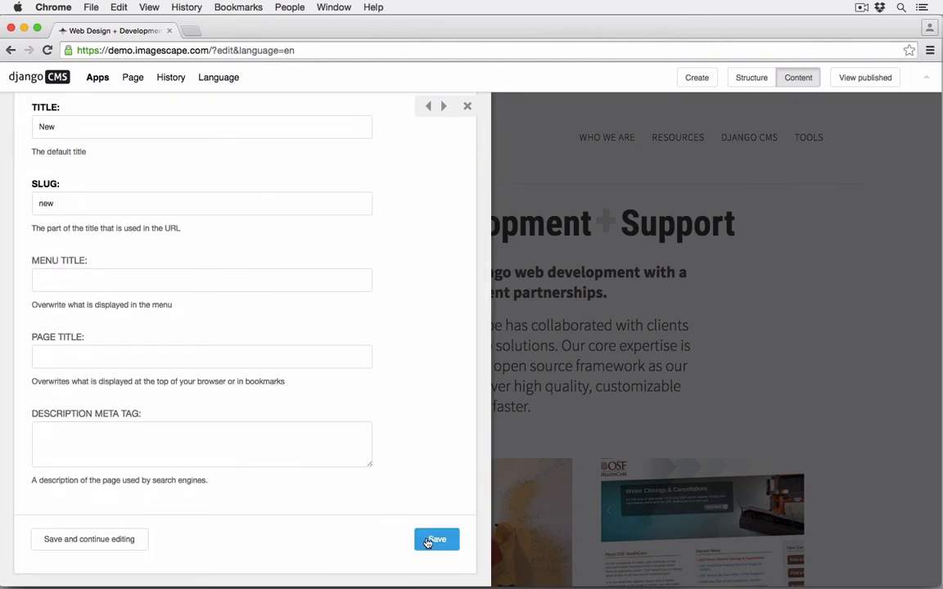
pyautogui.click(435, 540)
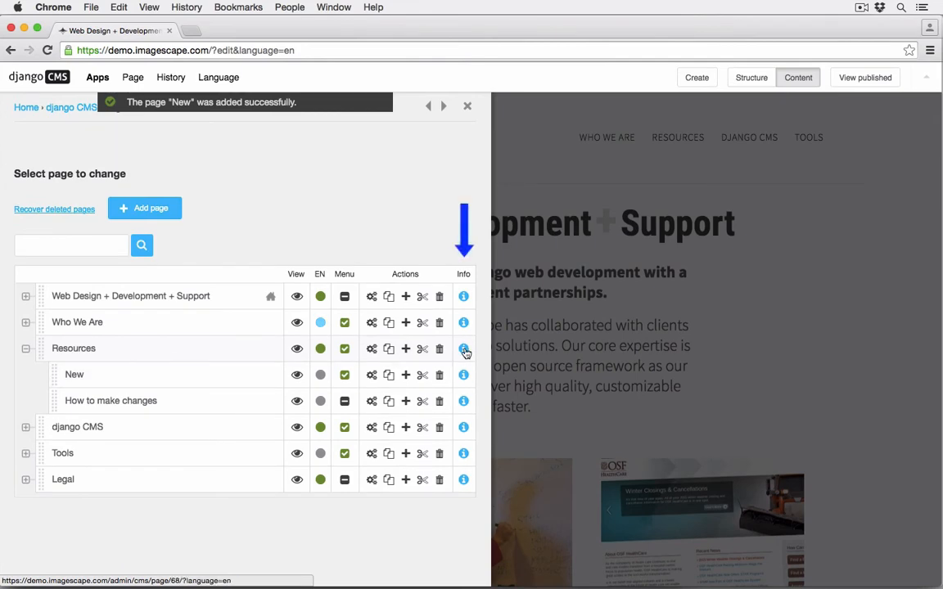
pyautogui.click(463, 349)
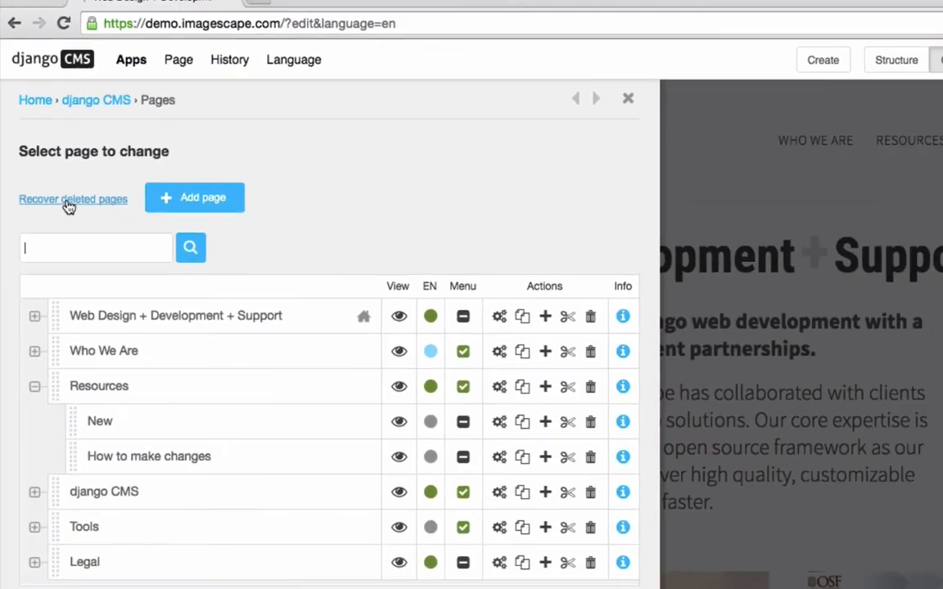
# Step: Revert the deleted Formbundle page from the deleted pages list and save its settings
pyautogui.click(73, 198)
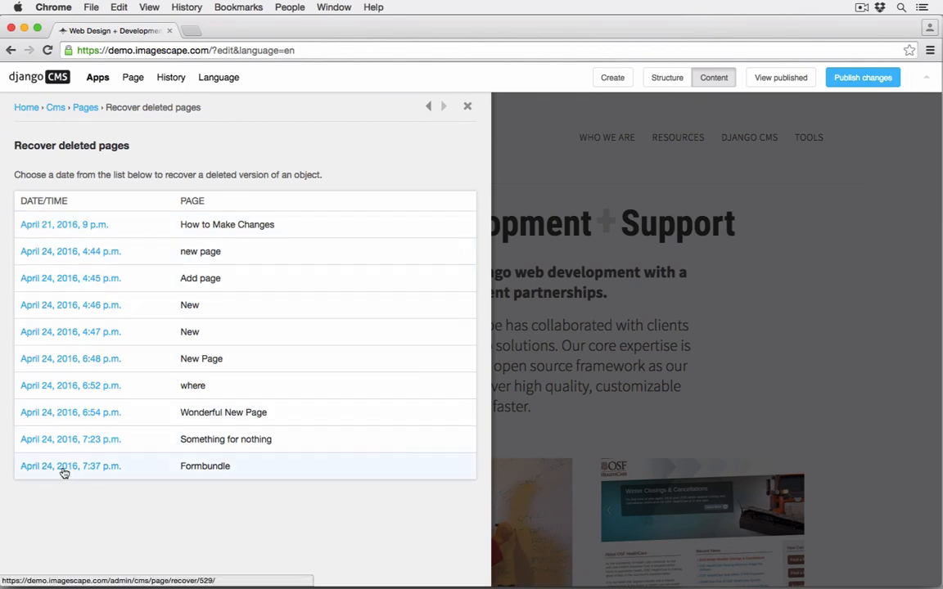
pyautogui.click(71, 466)
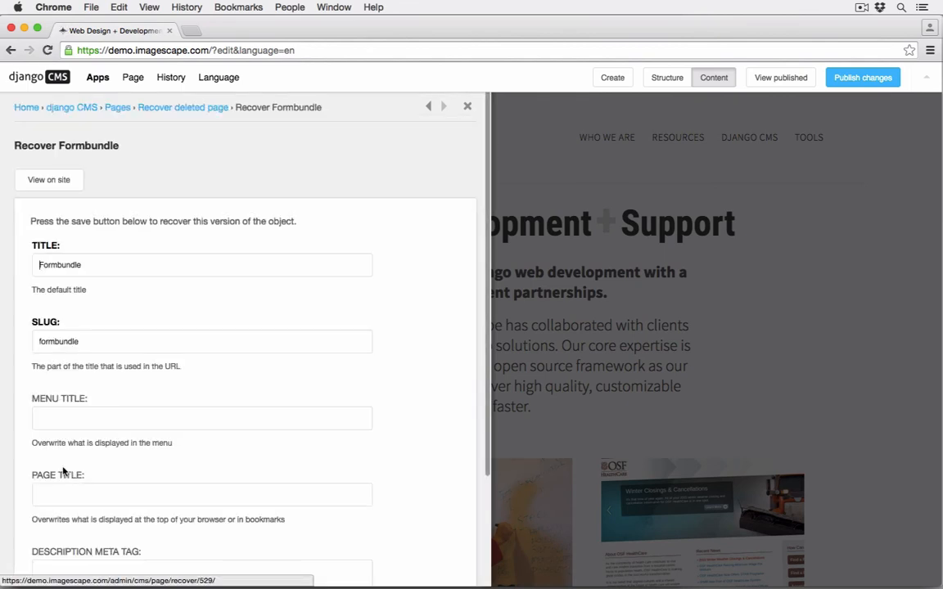
pyautogui.moveTo(162, 448)
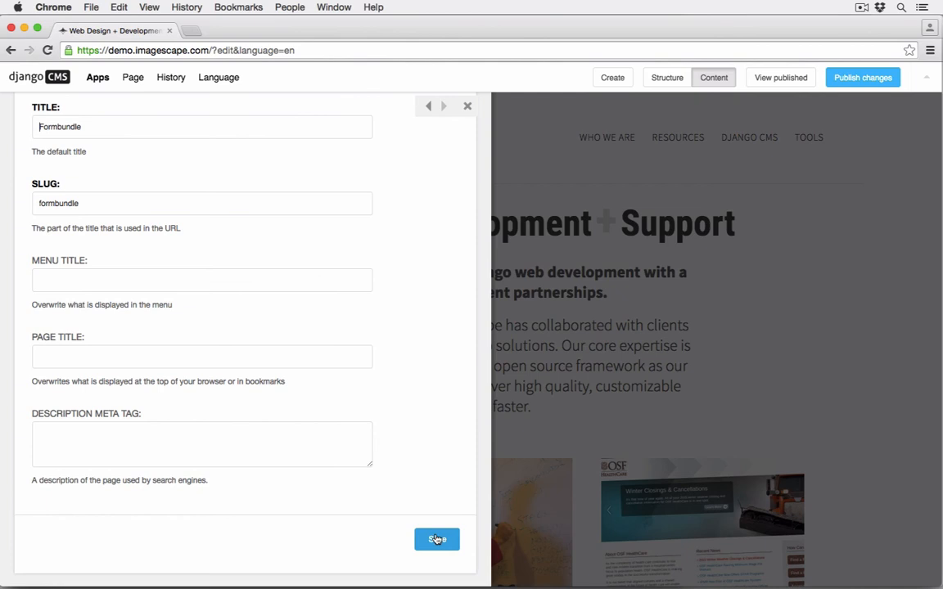
pyautogui.click(437, 539)
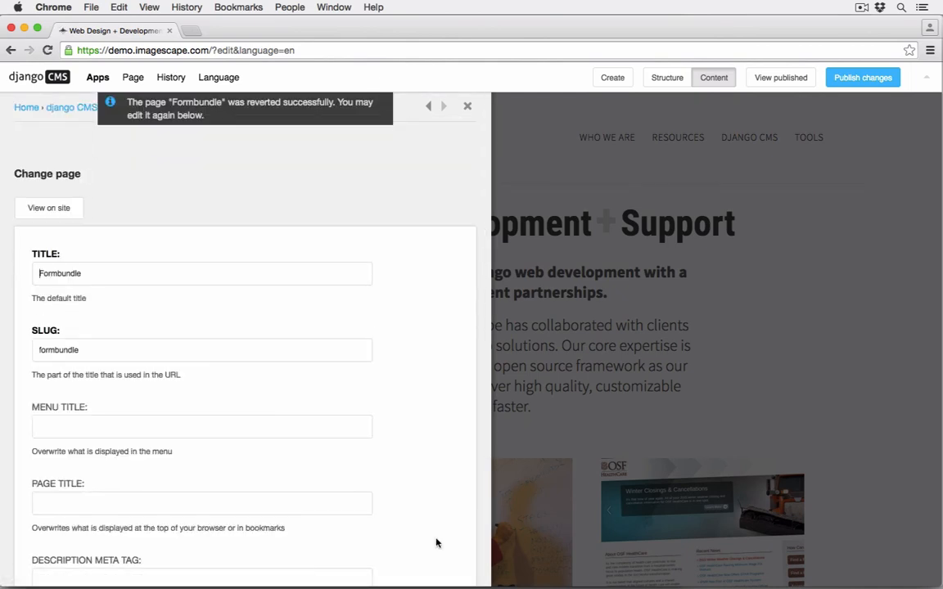
pyautogui.click(467, 106)
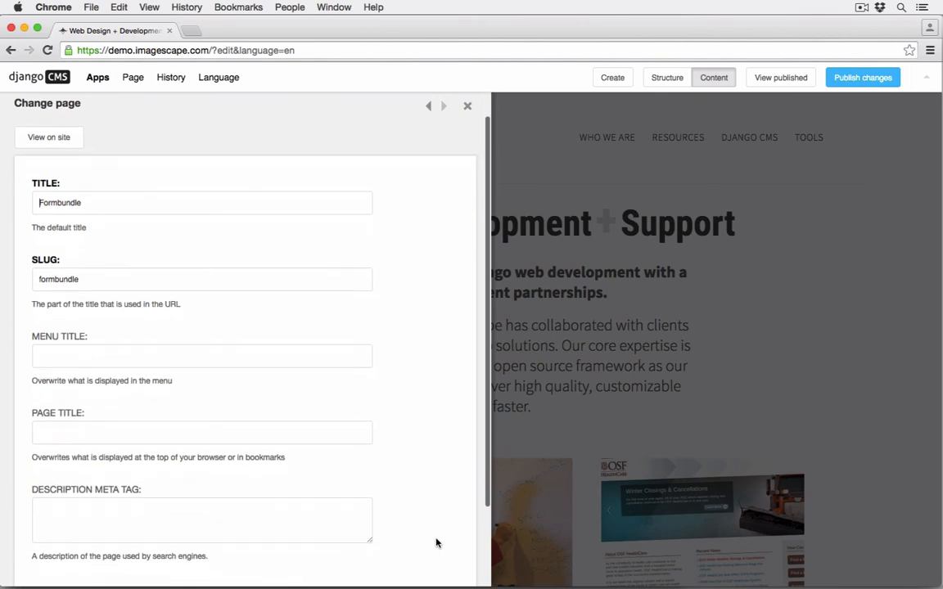
pyautogui.scroll(-3)
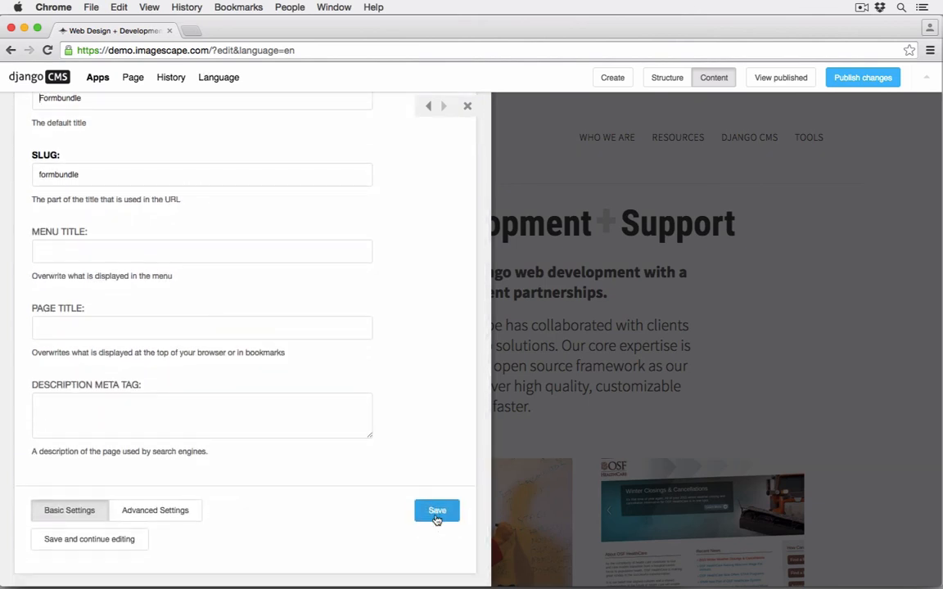
pyautogui.click(436, 510)
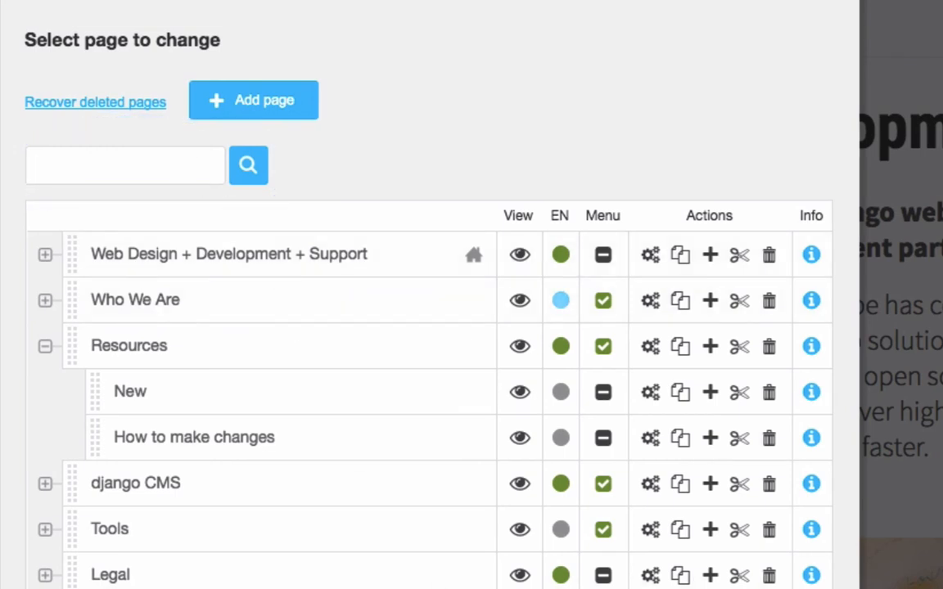
pyautogui.write('formbund')
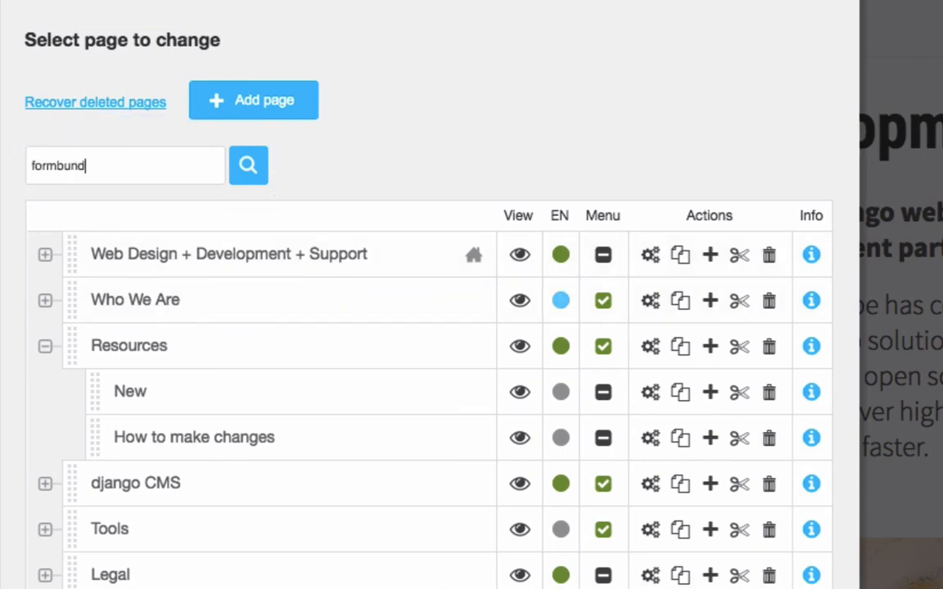
pyautogui.click(248, 166)
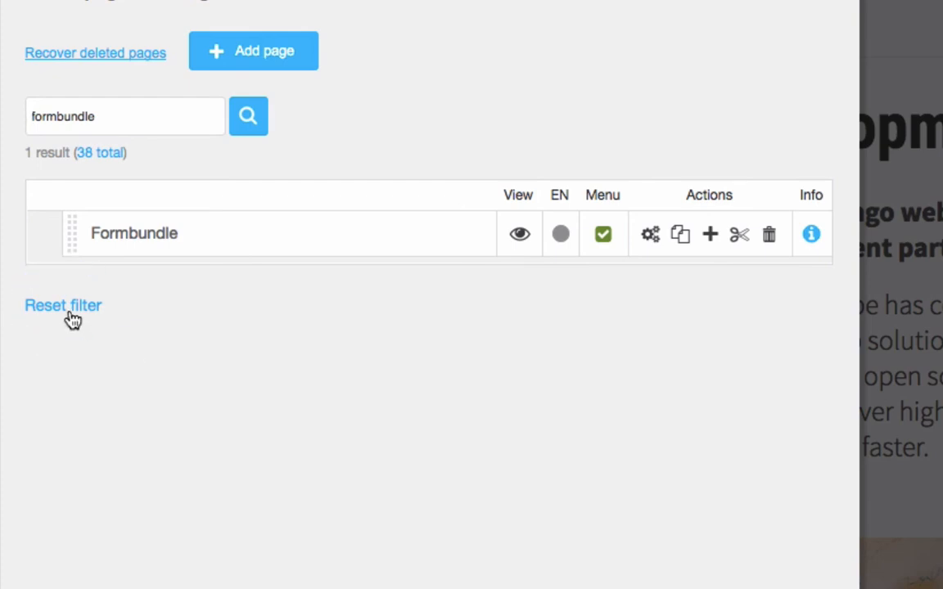
pyautogui.click(63, 306)
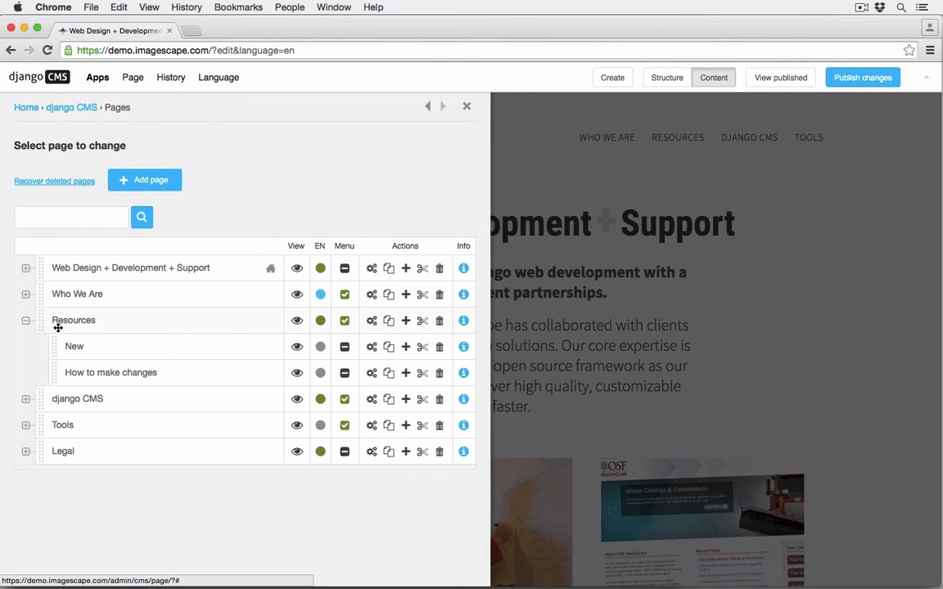
pyautogui.moveTo(483, 211)
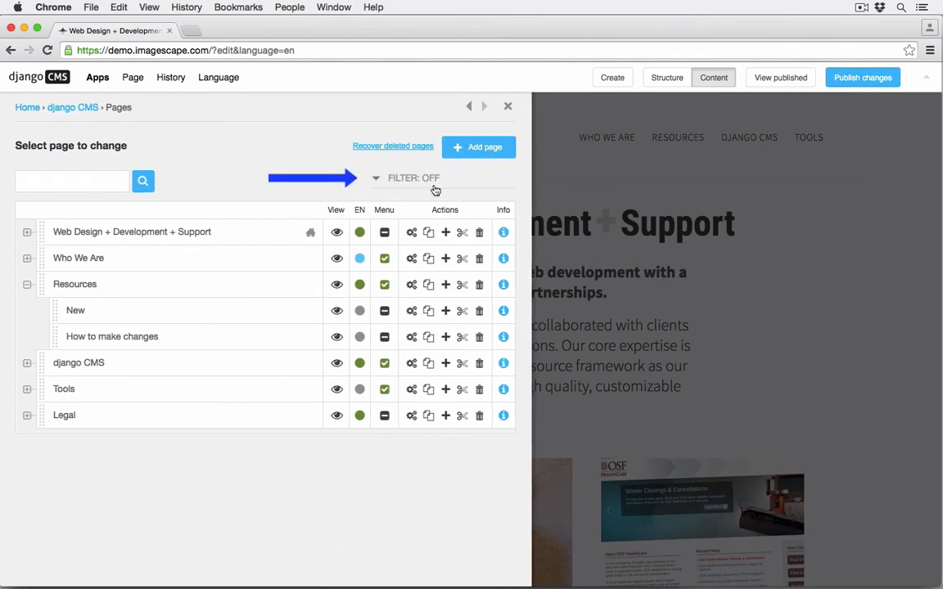
pyautogui.click(413, 178)
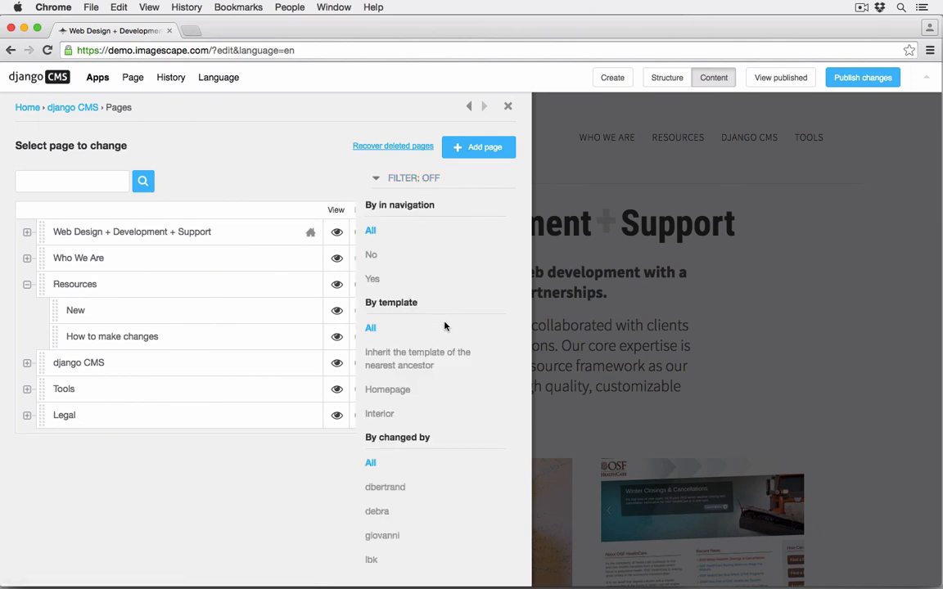
pyautogui.scroll(-3)
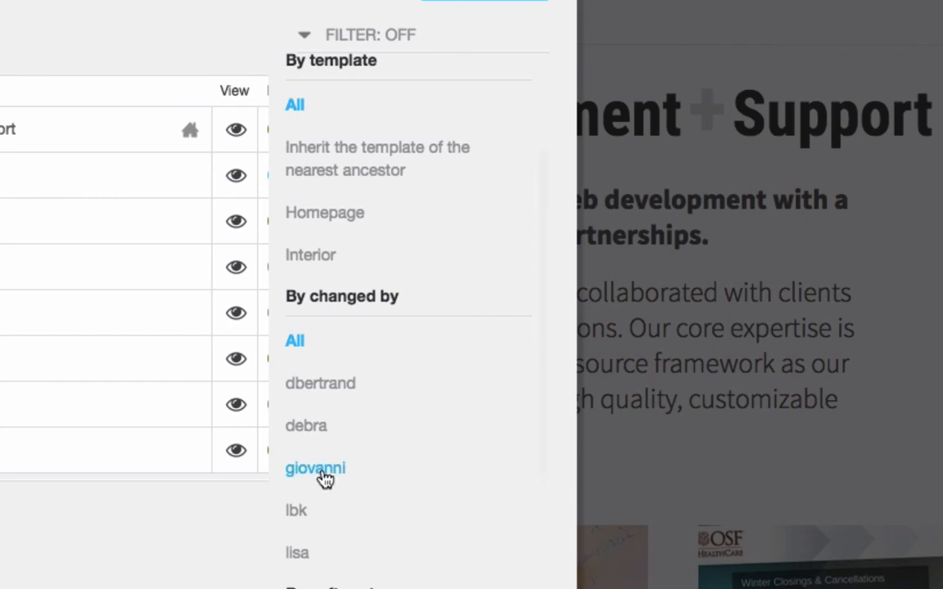
pyautogui.click(315, 468)
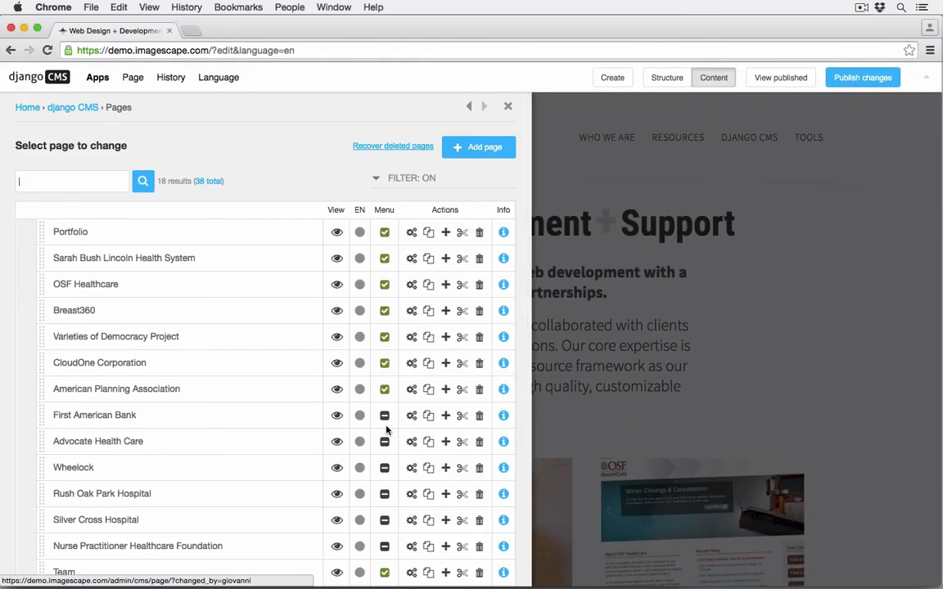
pyautogui.scroll(-3)
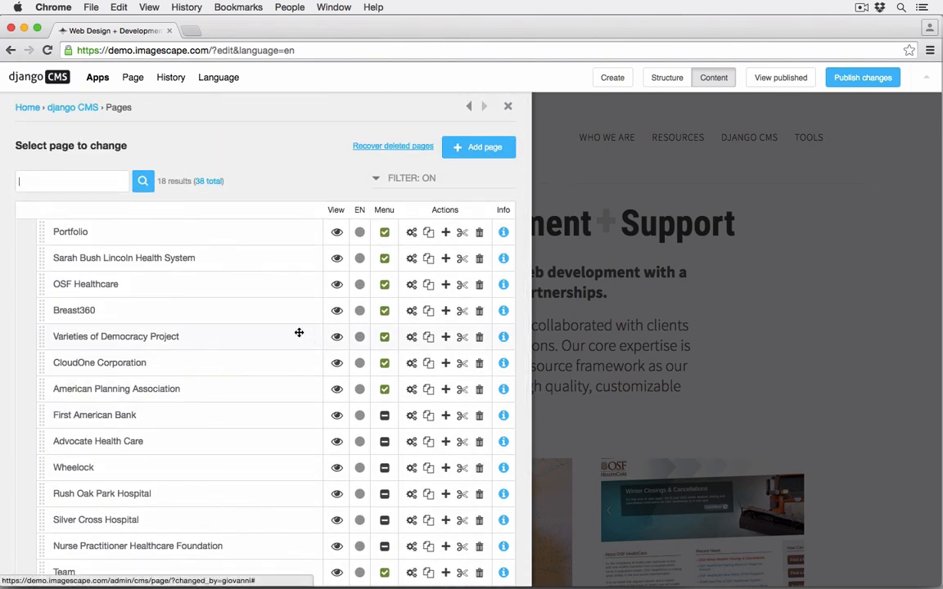
pyautogui.moveTo(186, 314)
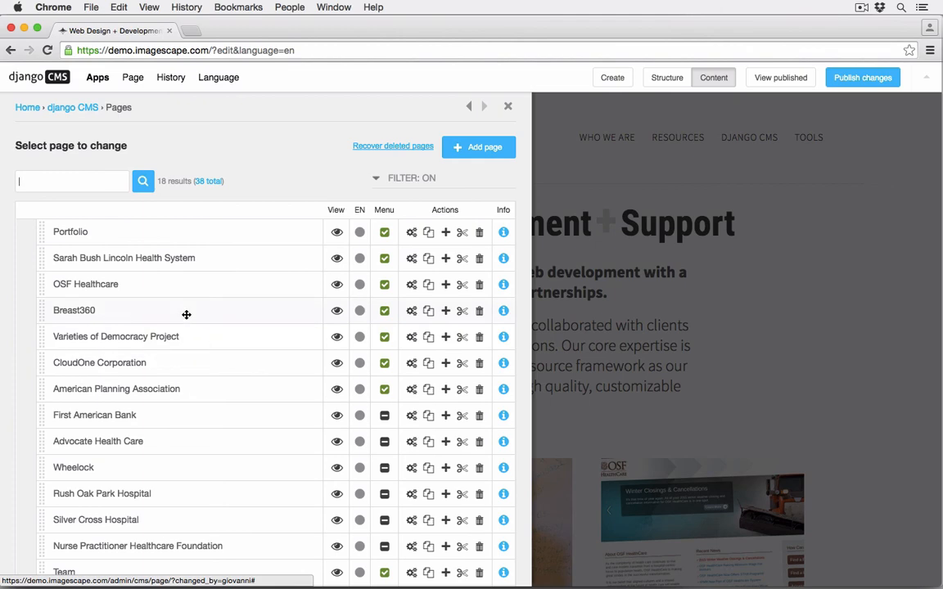
pyautogui.moveTo(210, 211)
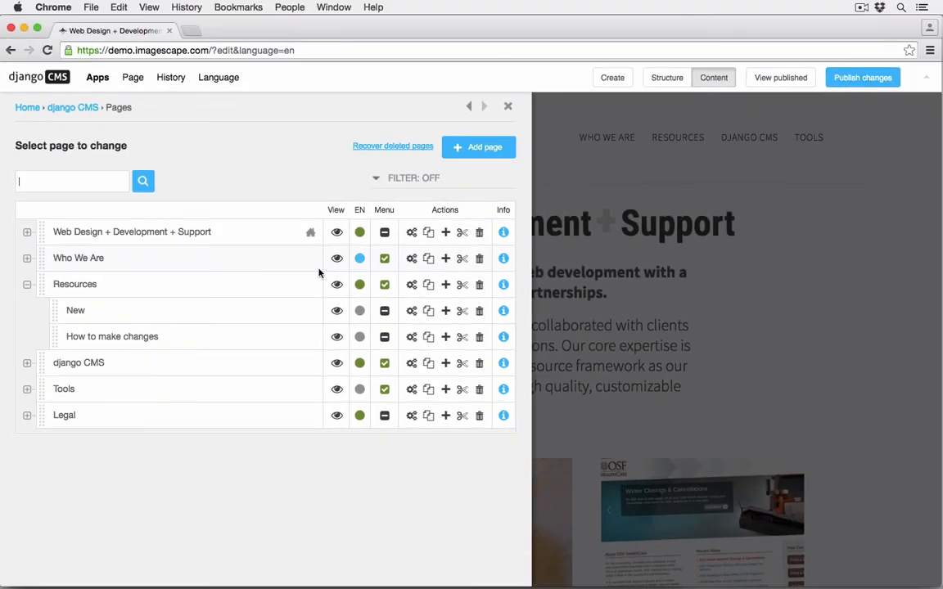
# Step: Expand the page list's filter panel and scroll through its filter categories
pyautogui.click(414, 177)
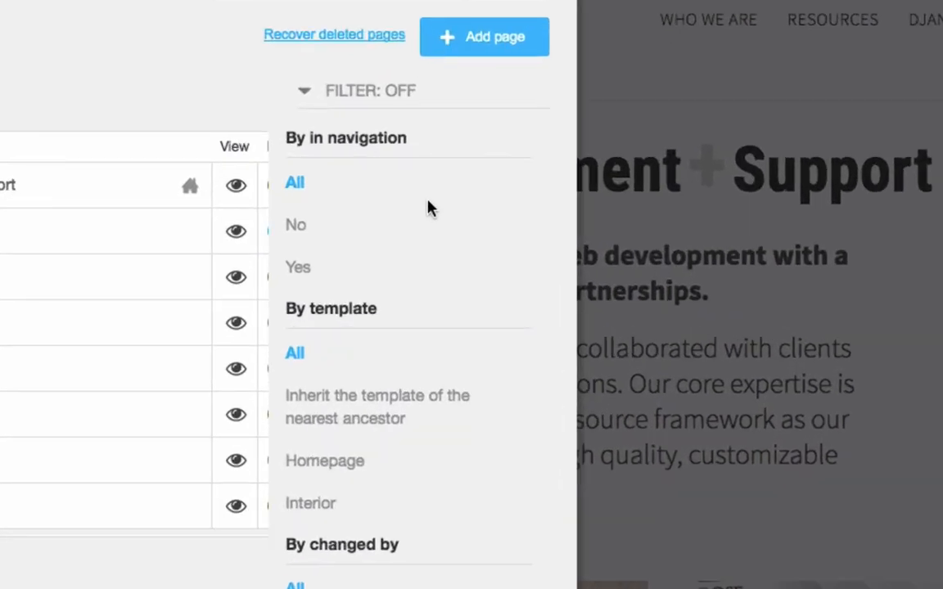
pyautogui.scroll(-3)
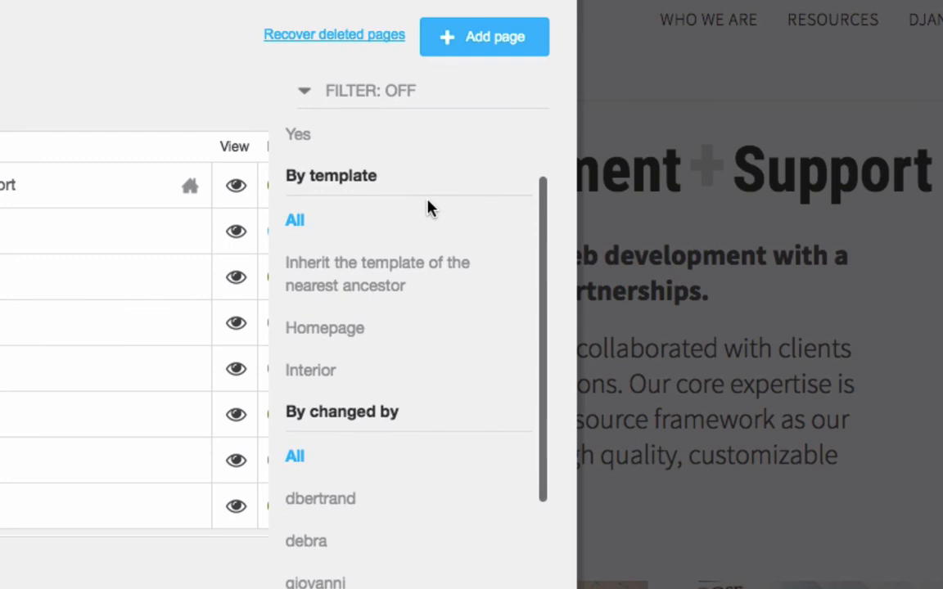
pyautogui.scroll(-3)
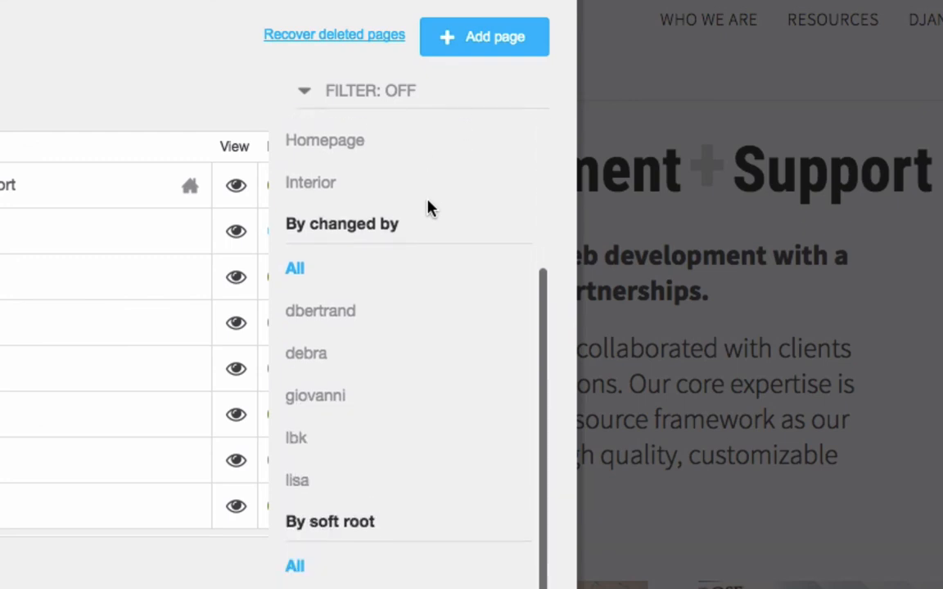
pyautogui.scroll(-3)
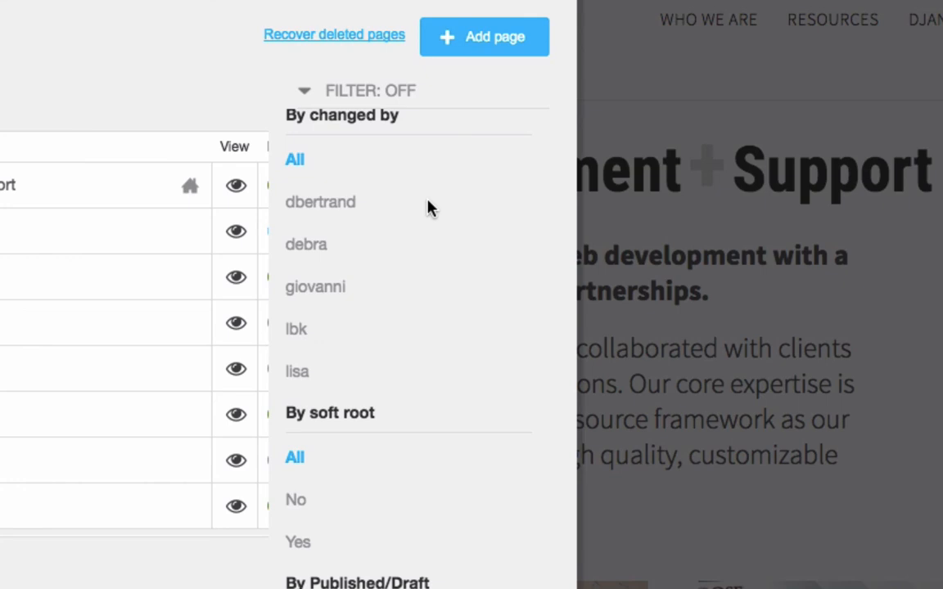
pyautogui.scroll(-3)
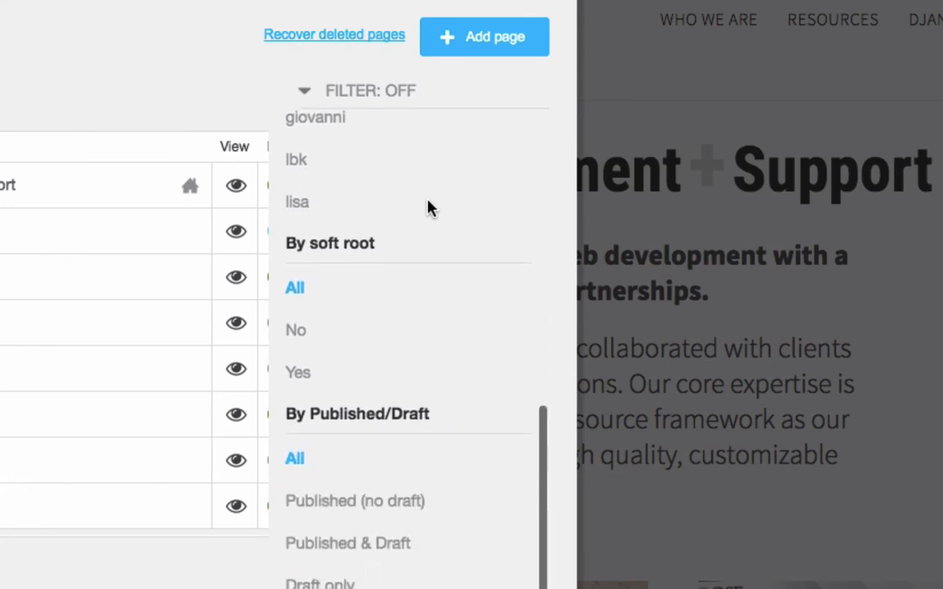
pyautogui.scroll(-3)
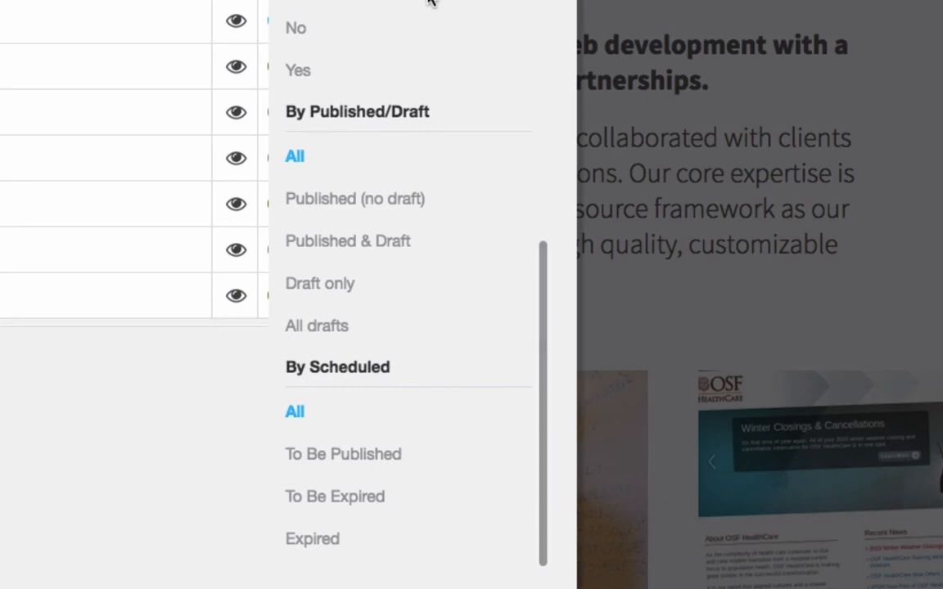